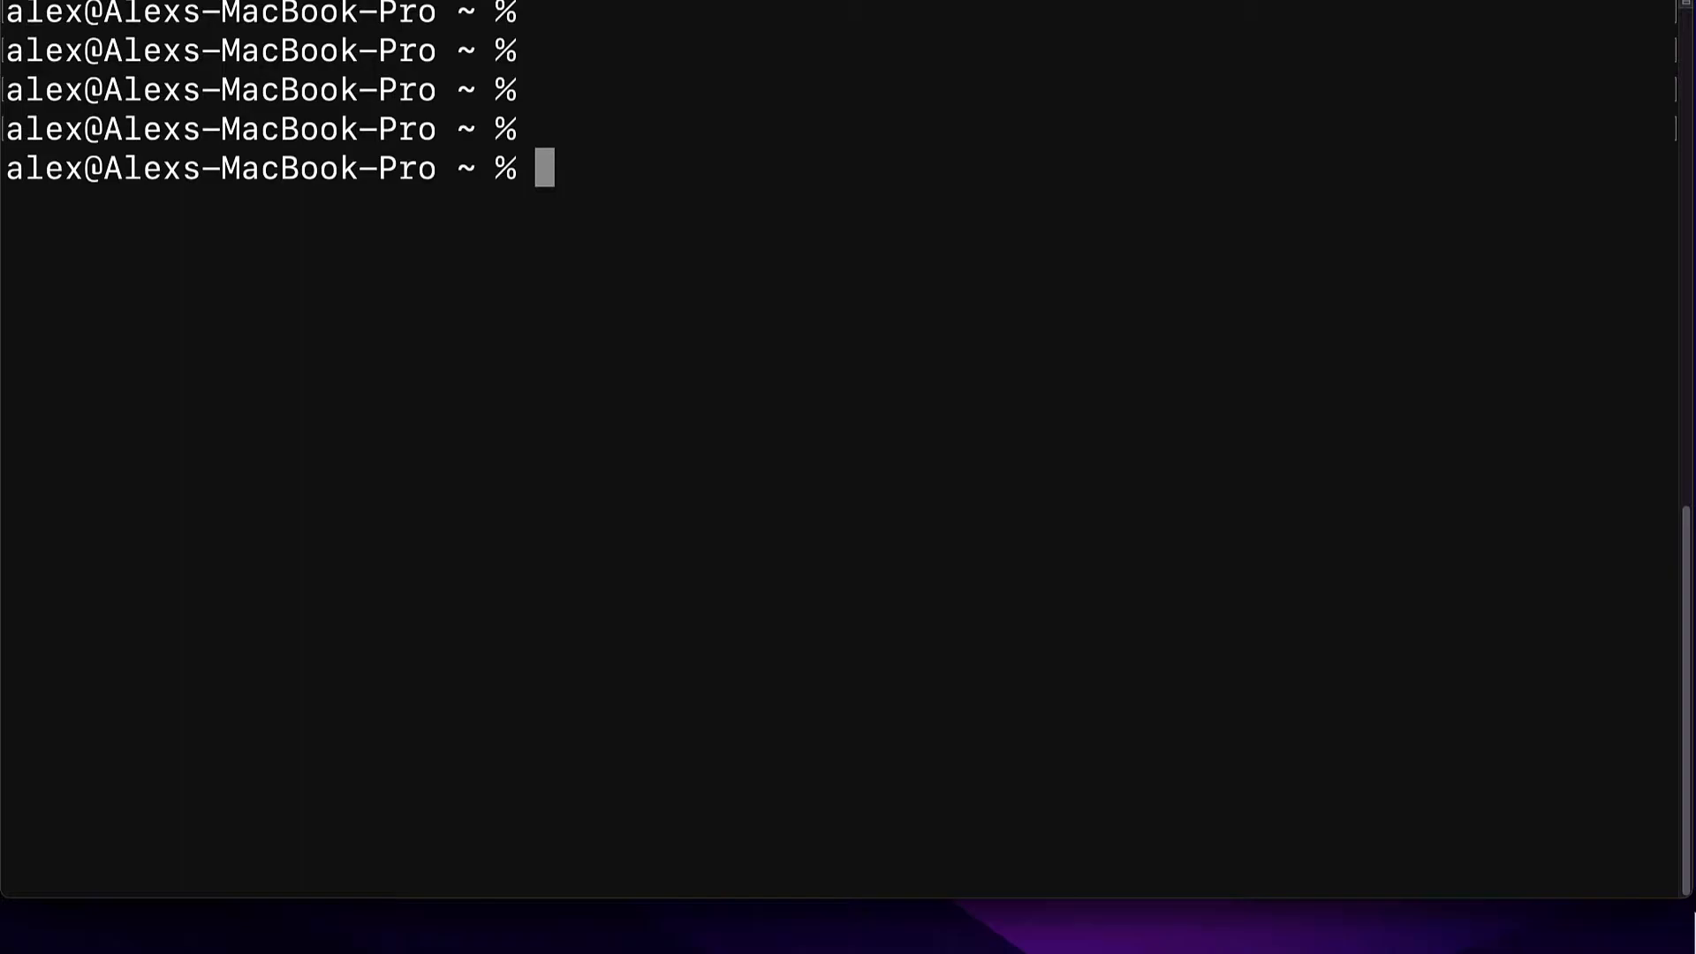
- Run 'sudo npm install -g typescript', reaching the administrator password prompt
text(sudo)
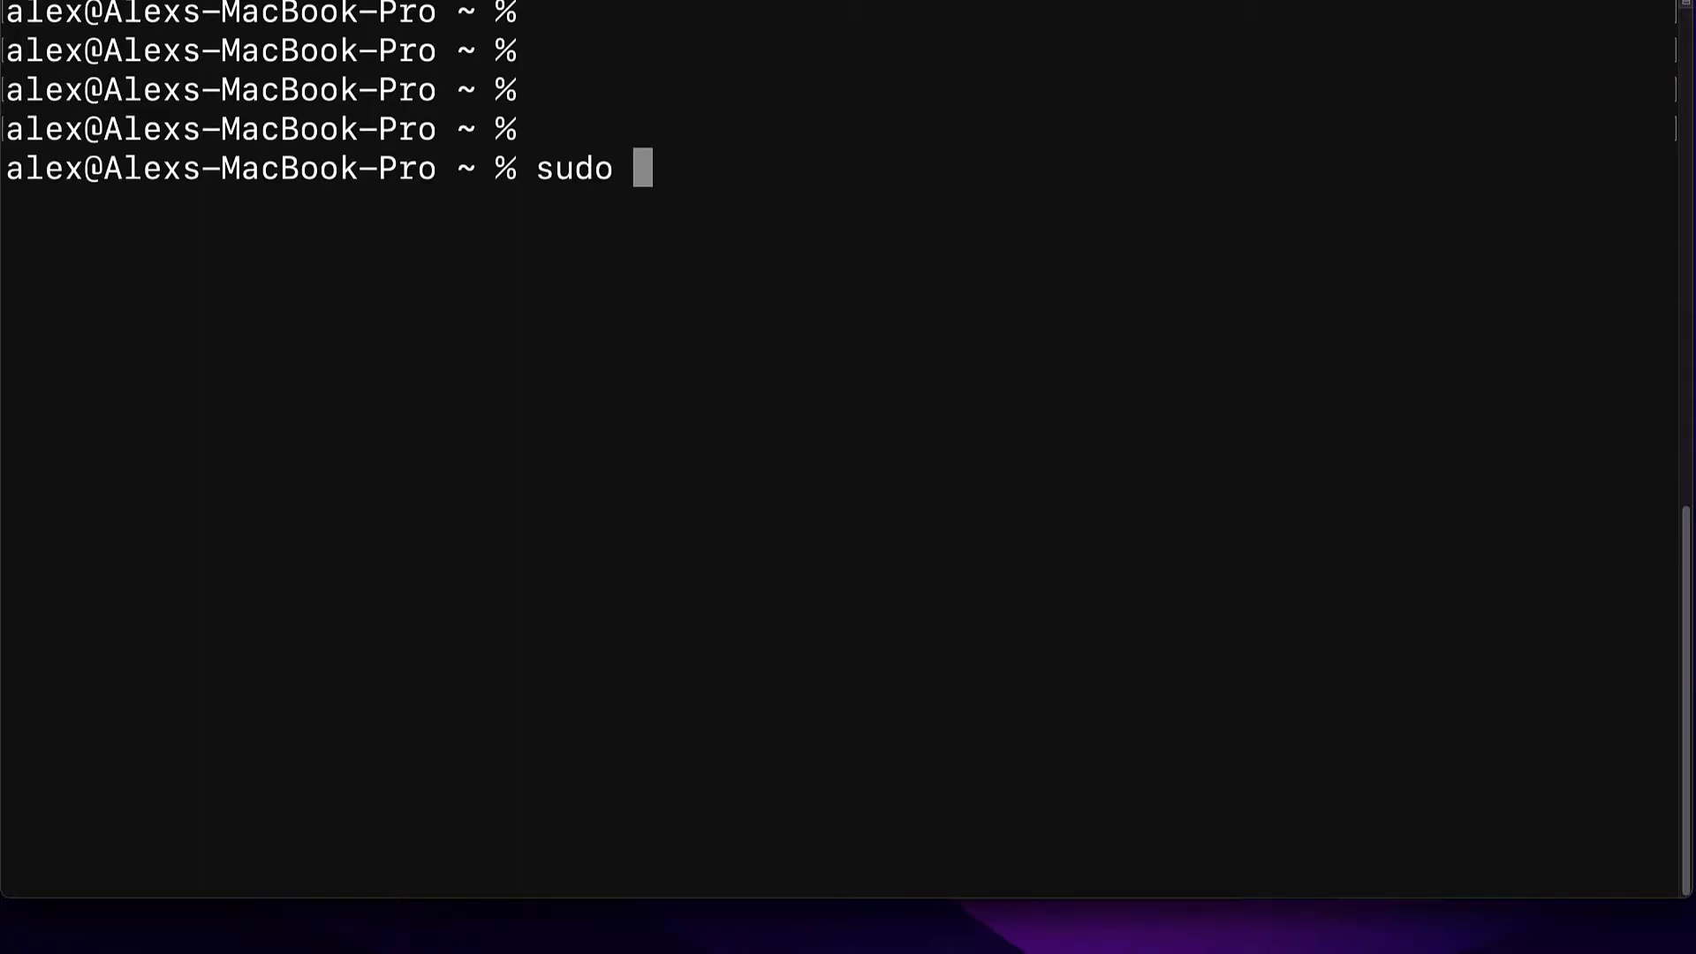
text(npm)
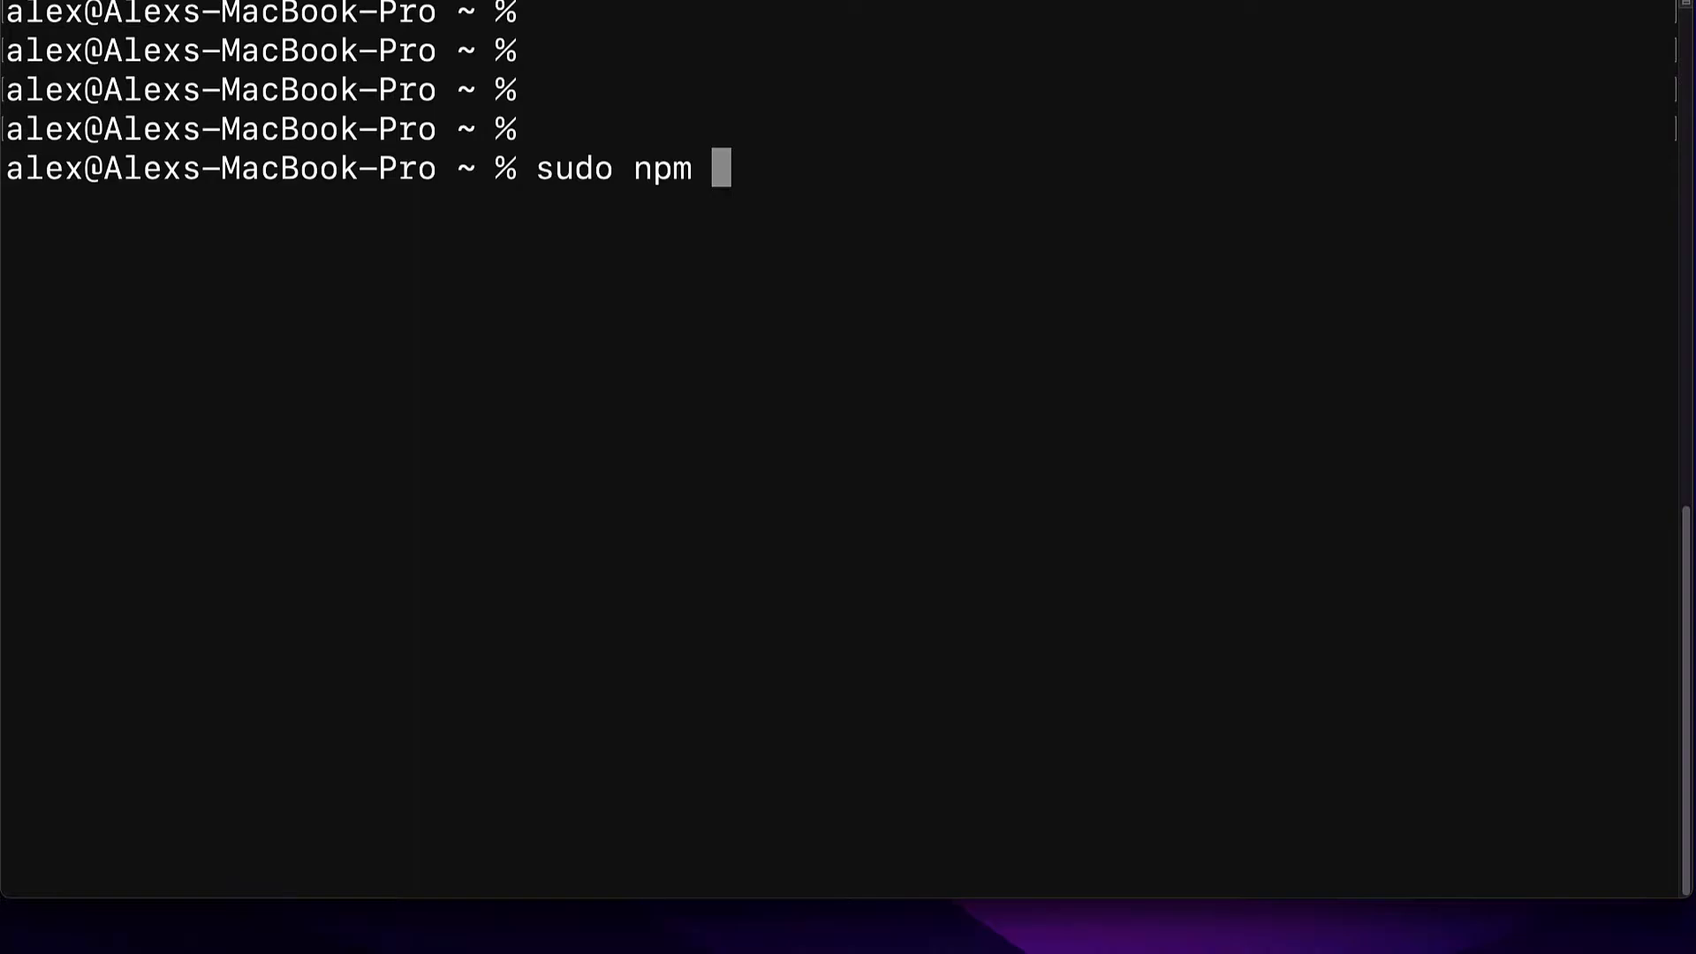
text(instal)
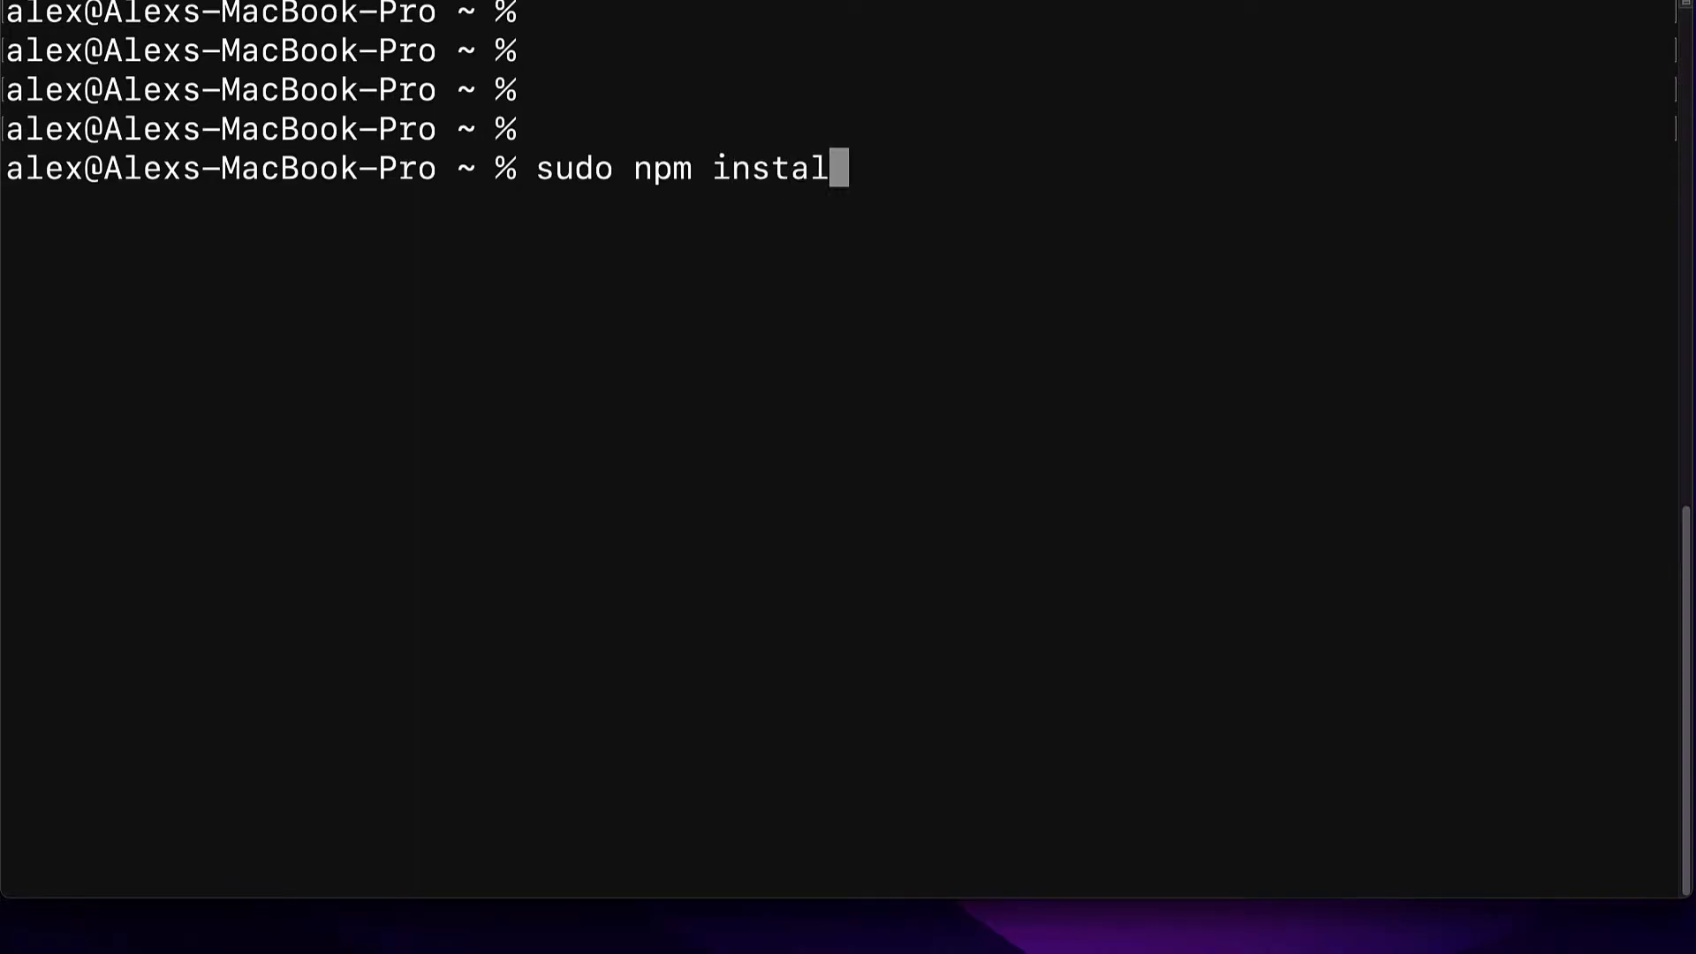
text(l)
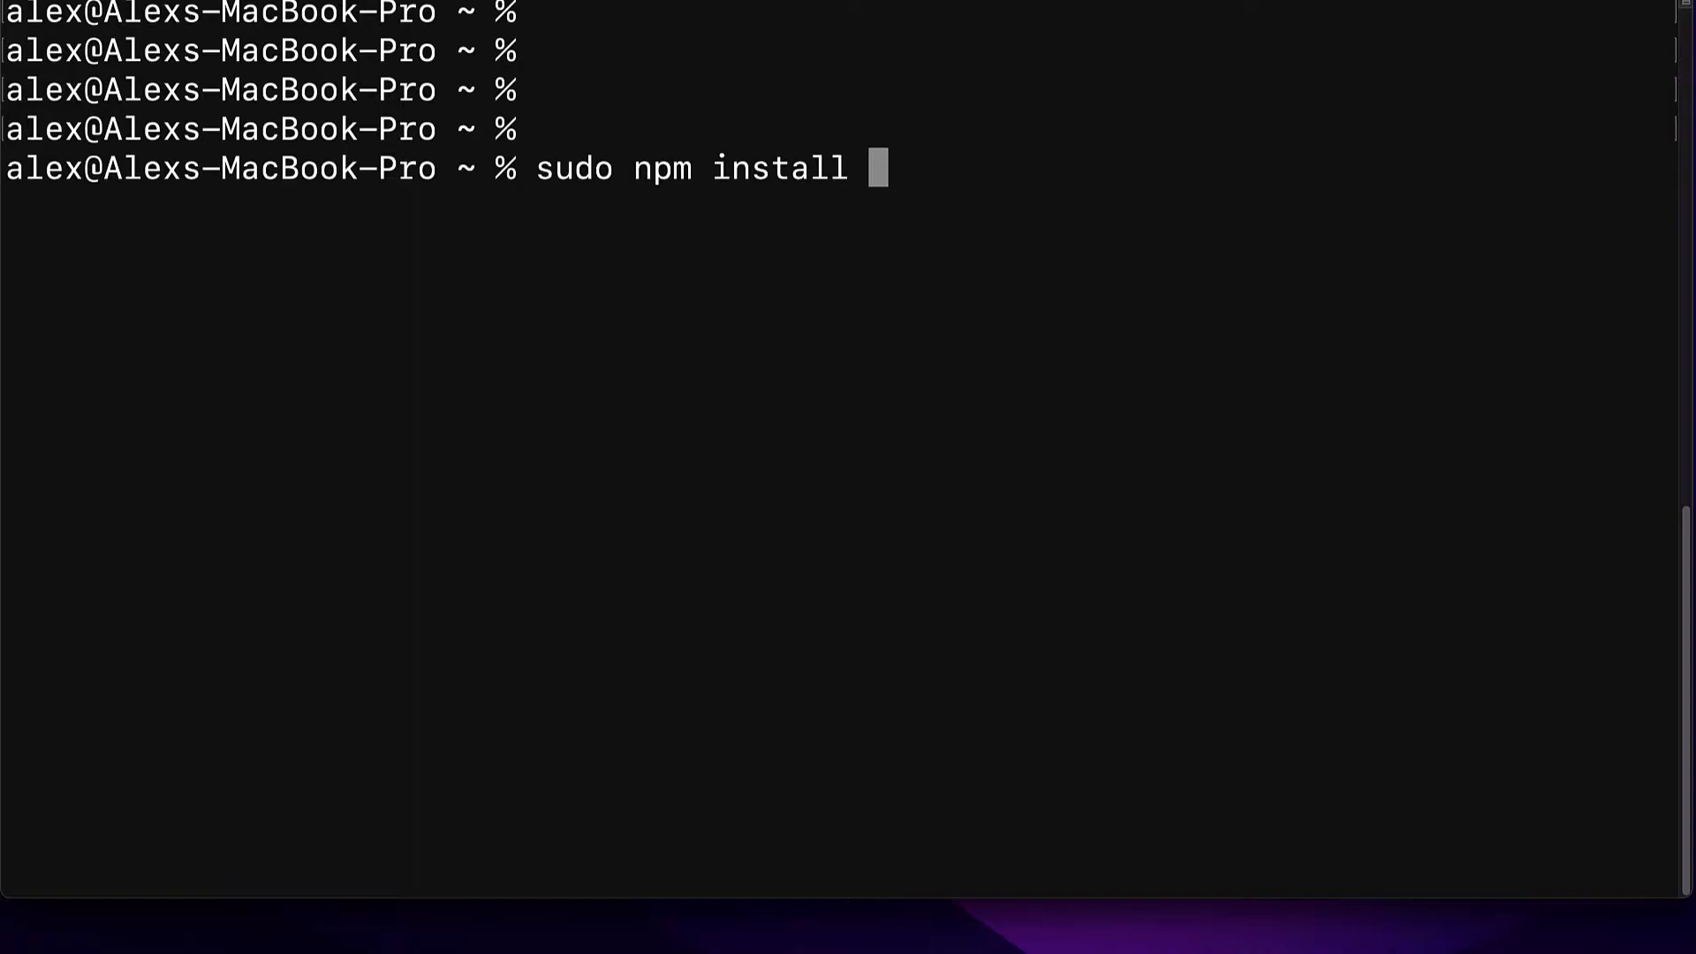
text(-g)
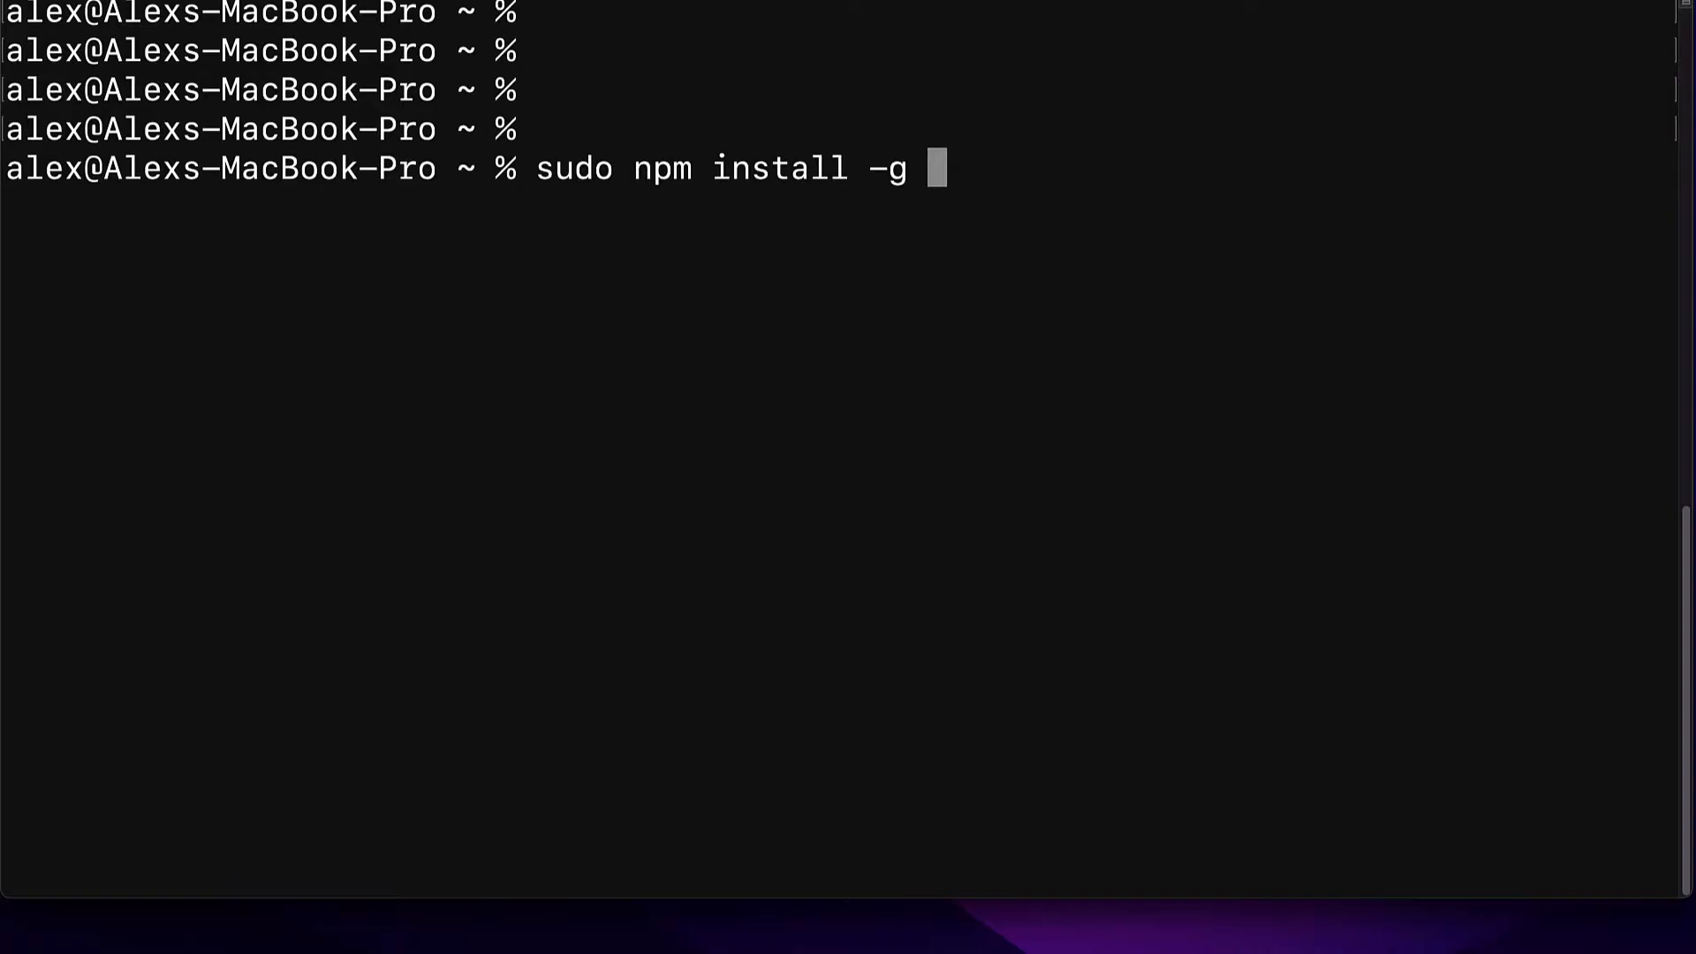
text(typescript)
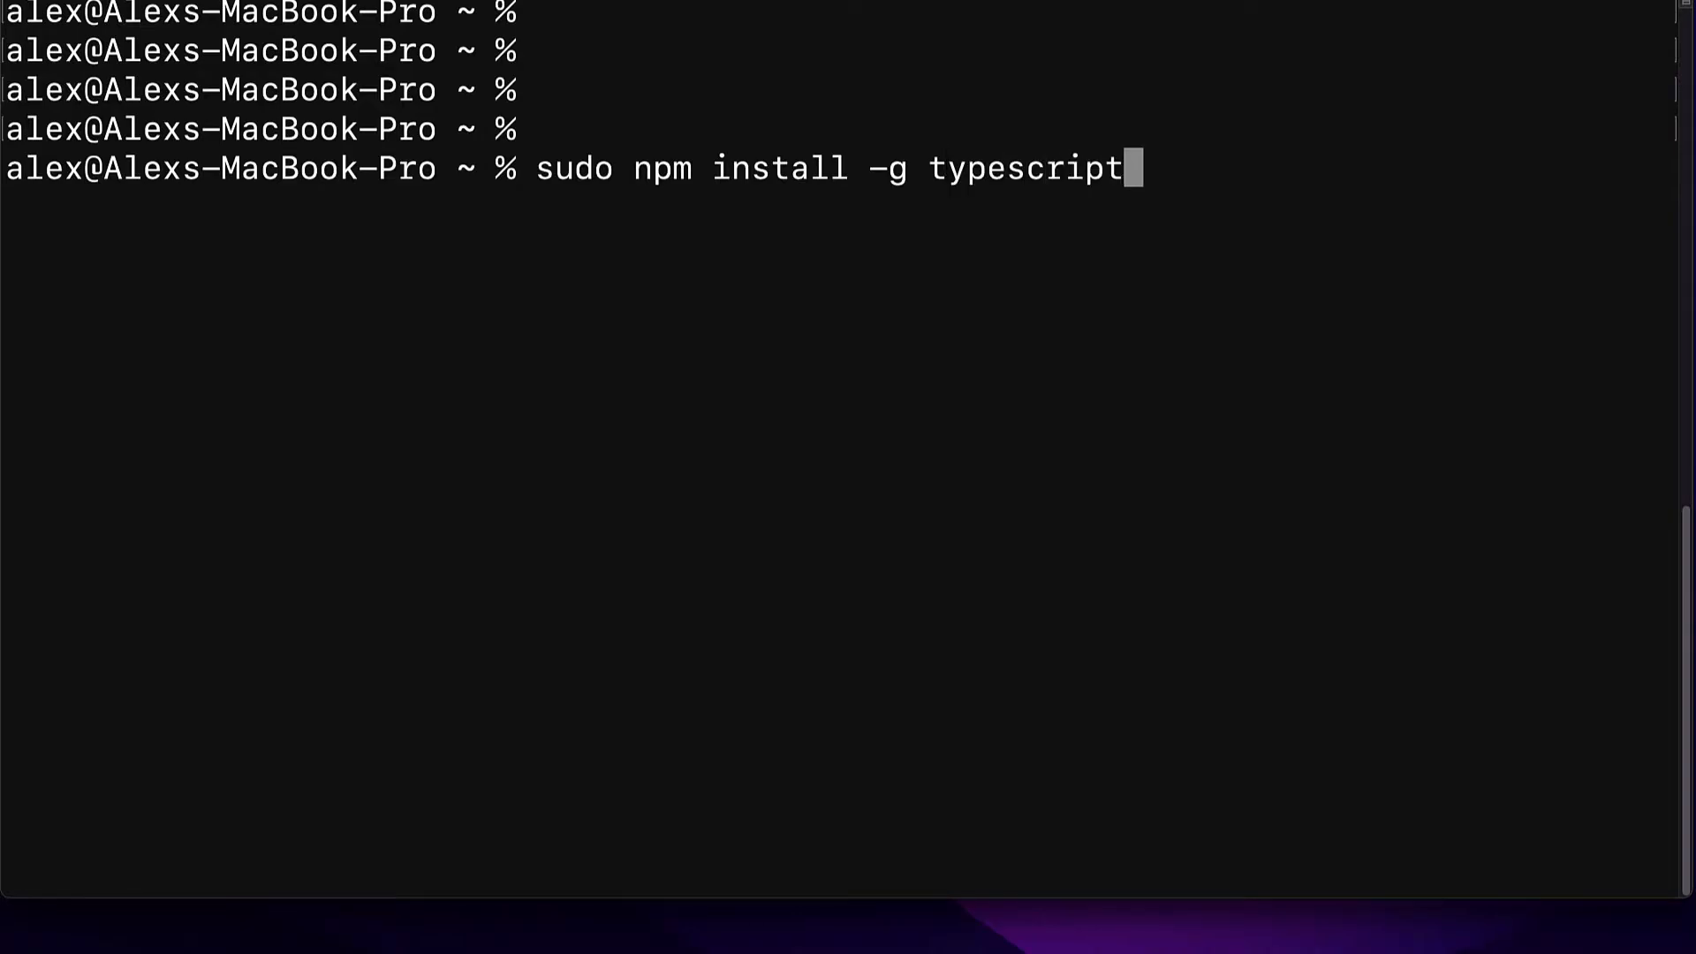
key(Return)
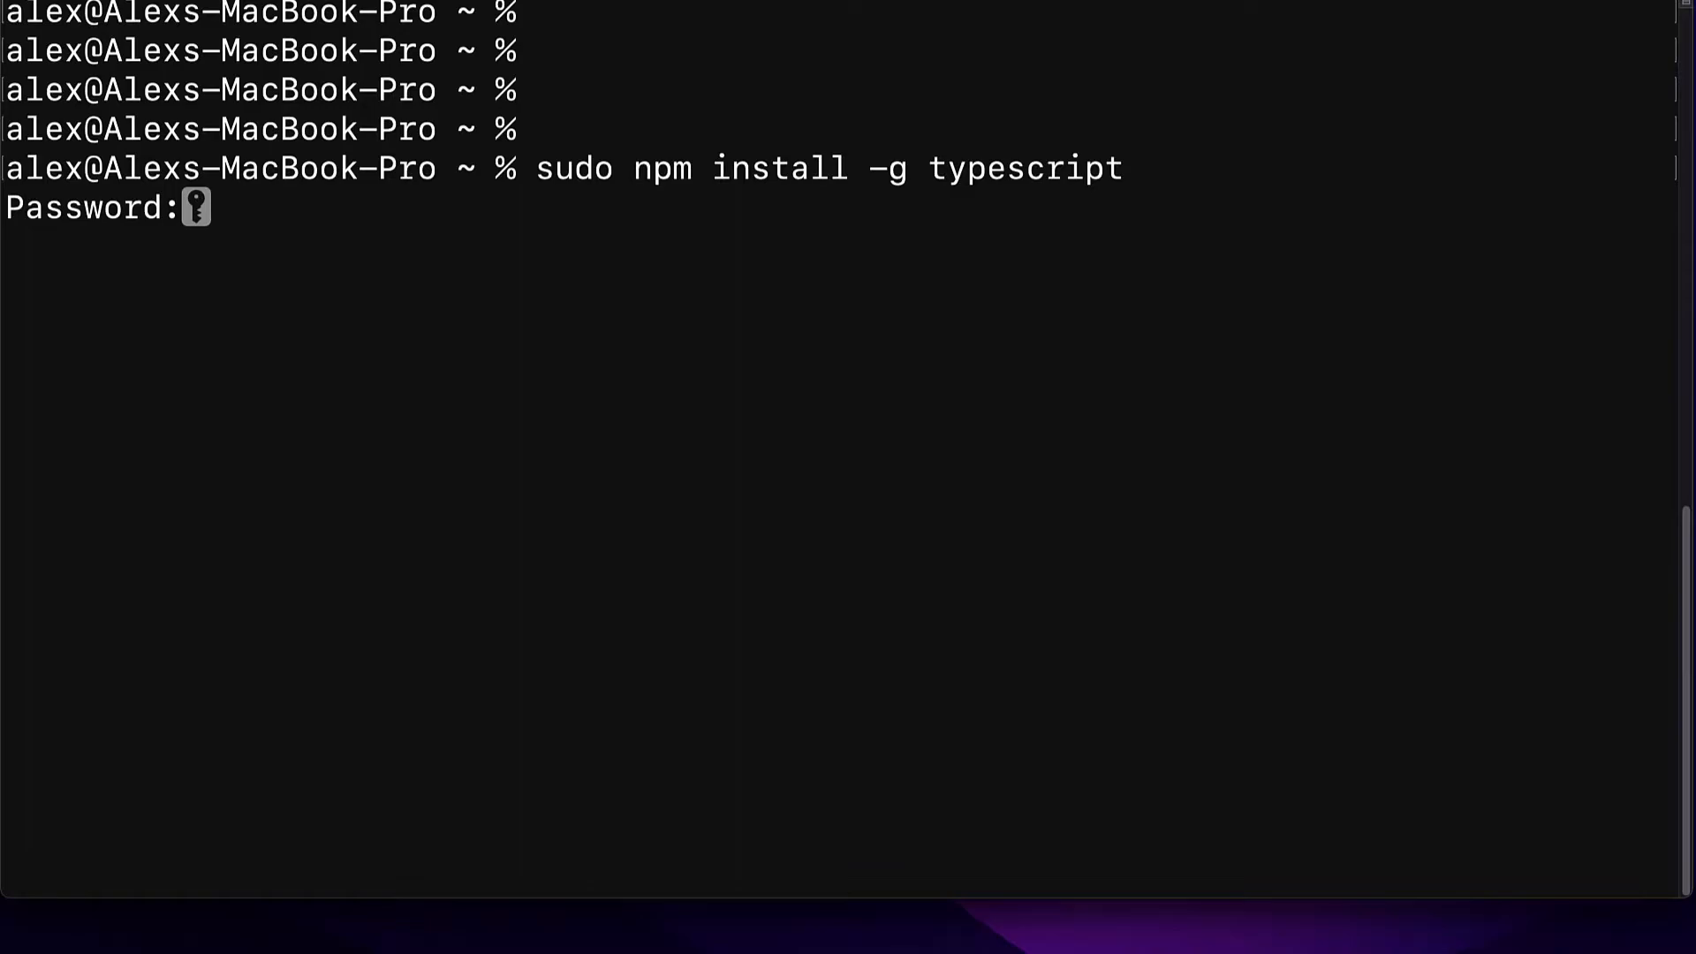
- Submit the account password so the TypeScript install finishes with 0 vulnerabilities
key(Return)
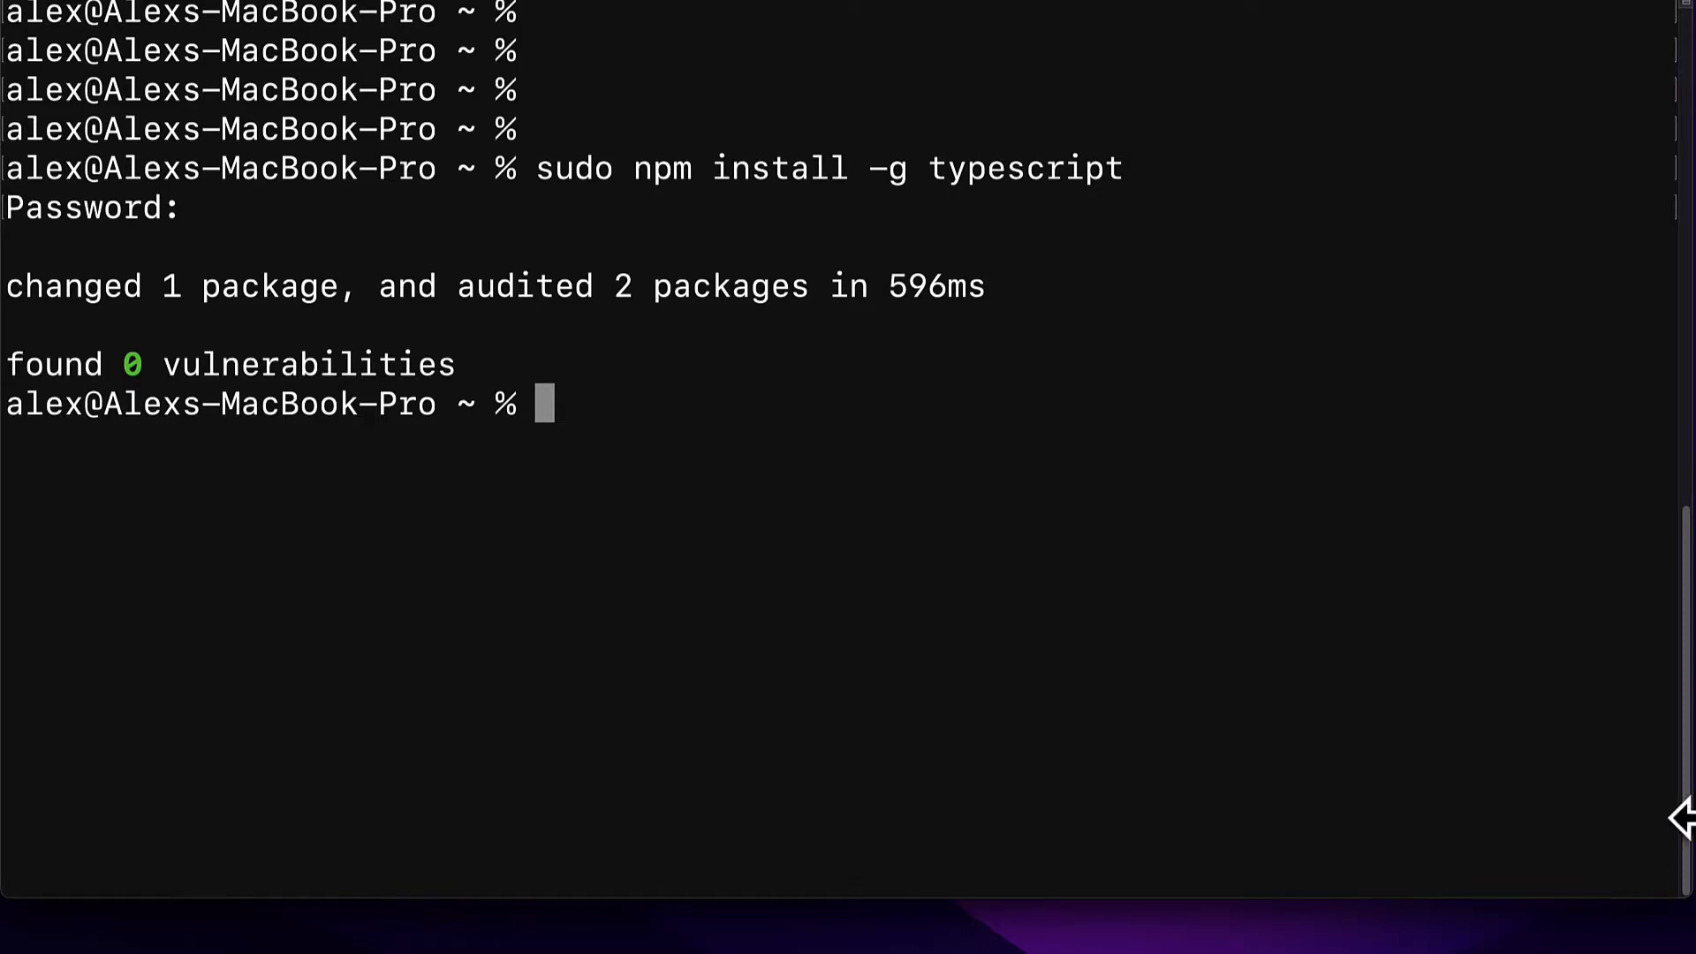
mouse_move(1028, 546)
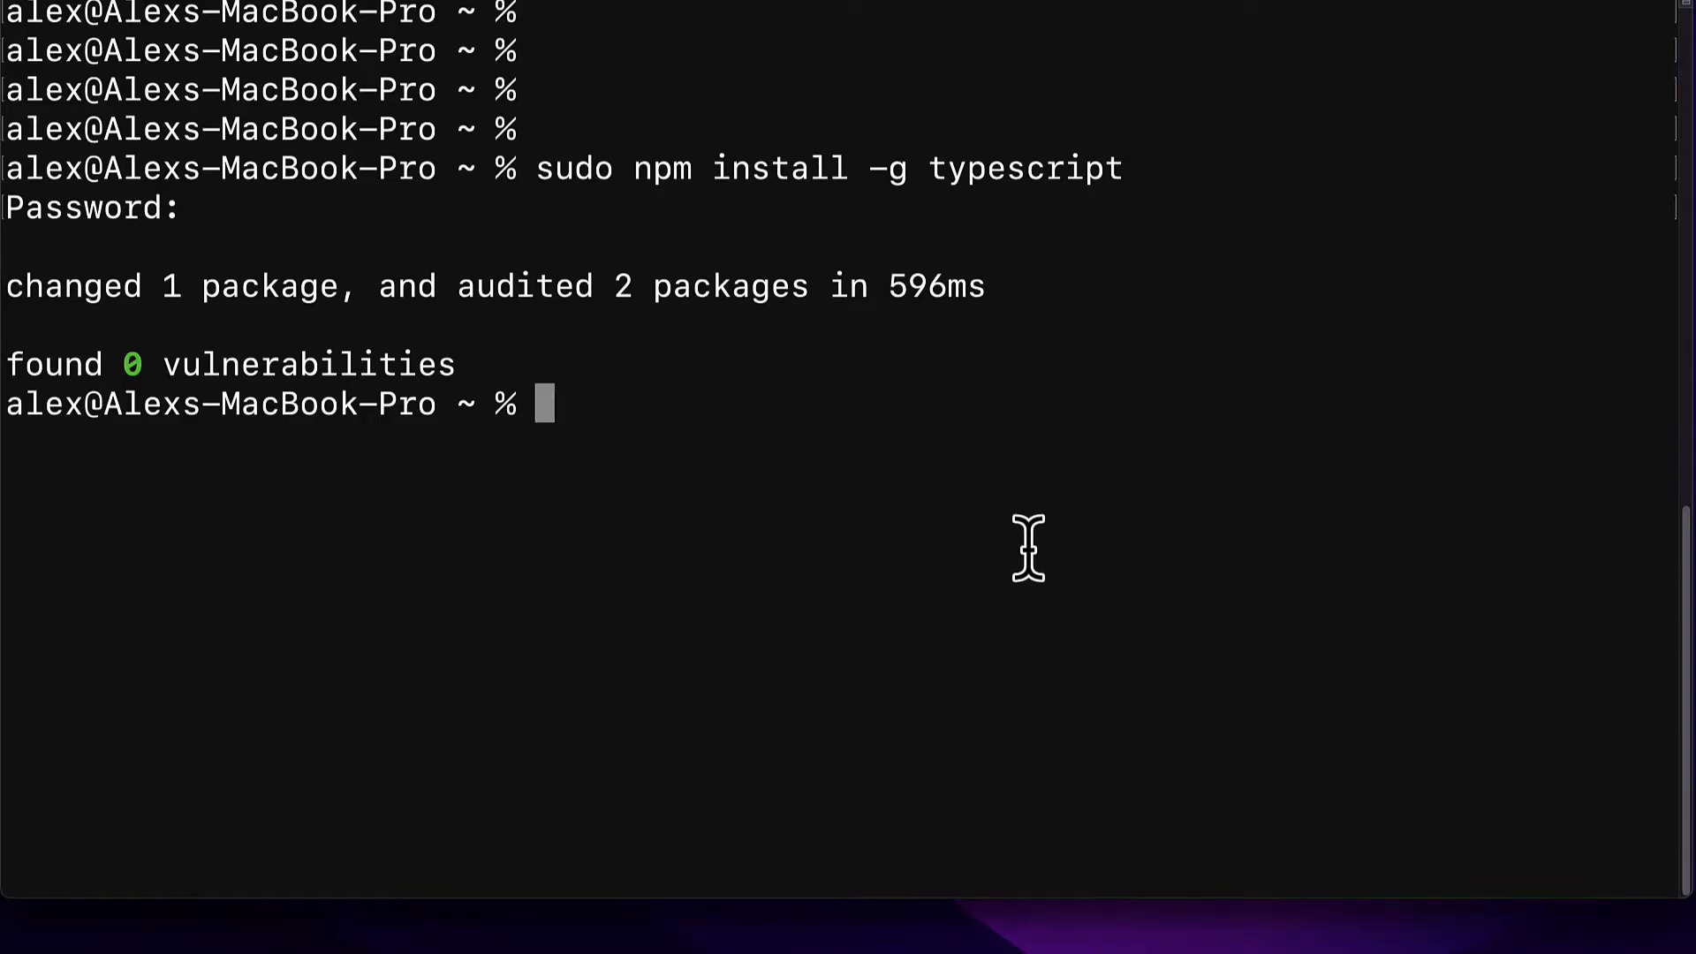
- Run 'tsc -v' to check the installed TypeScript compiler, which lists its options
text(tsc -v)
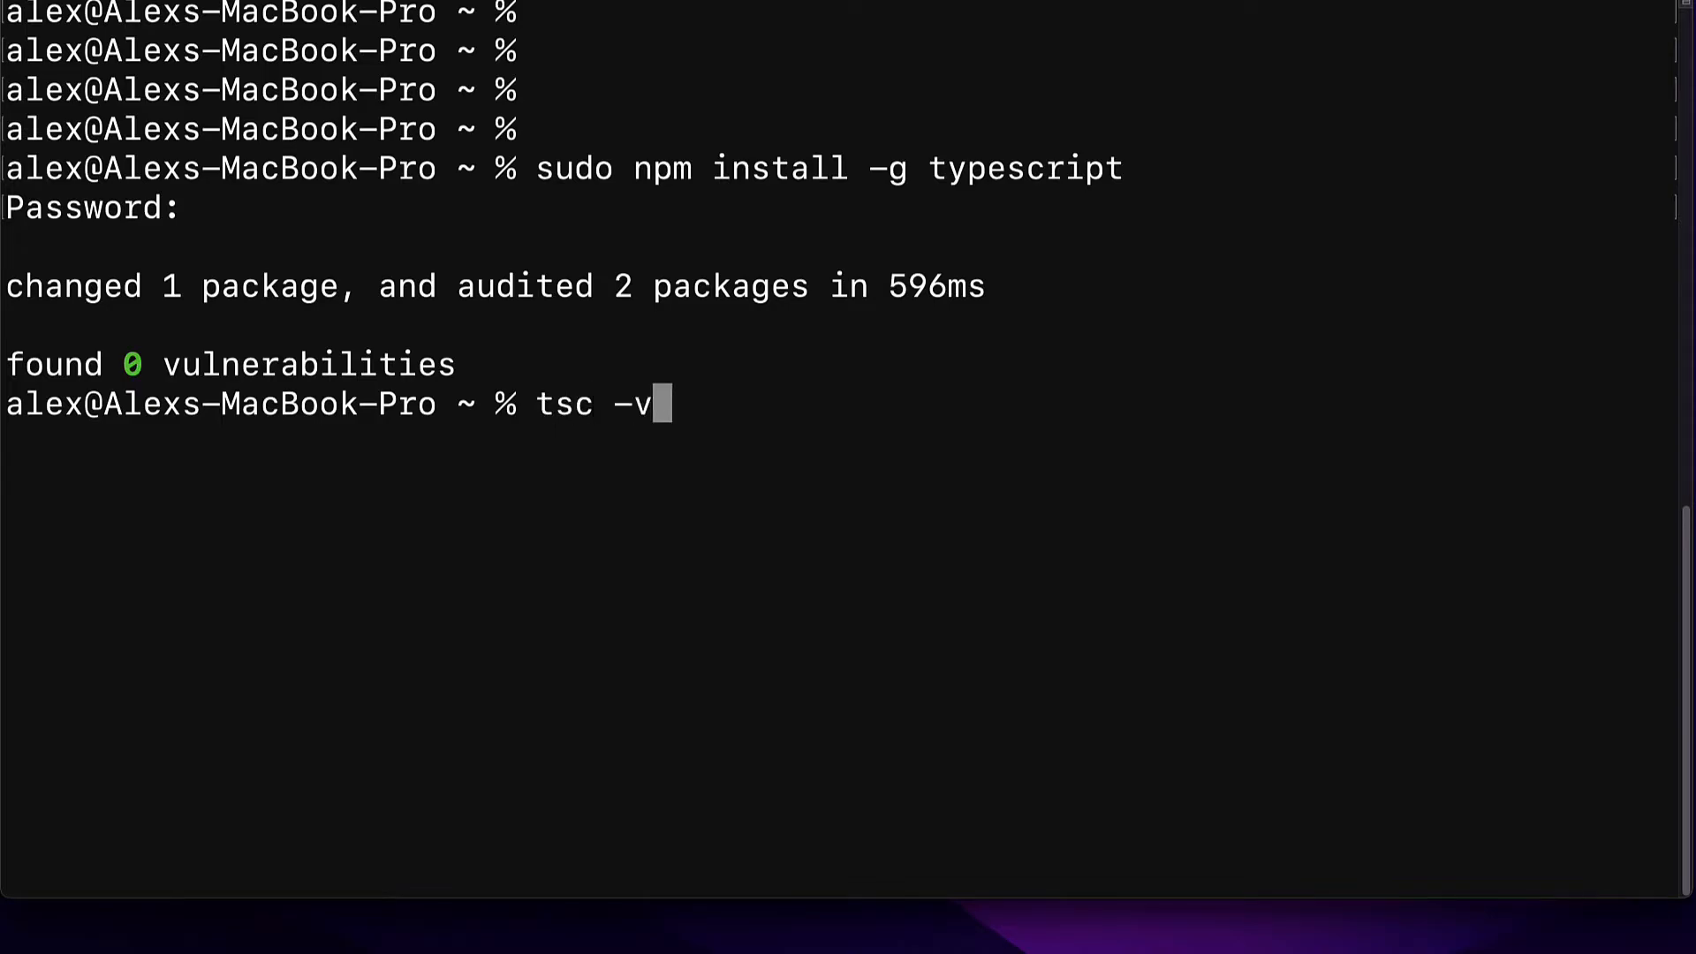
key(Return)
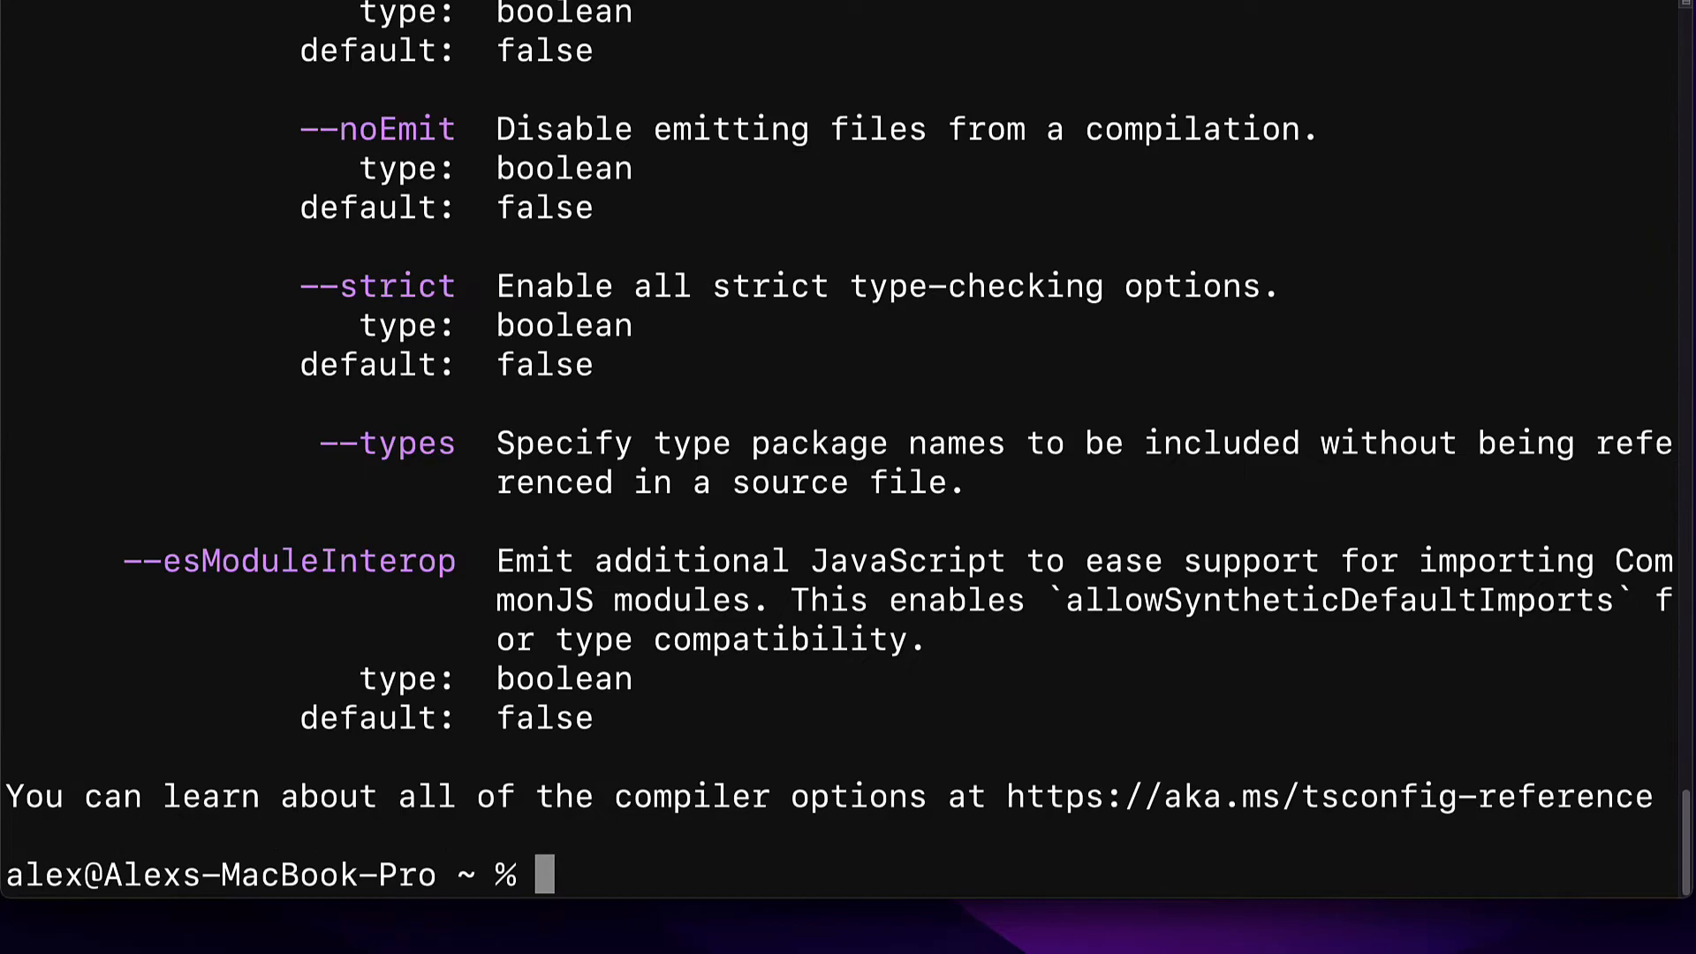
mouse_move(1498, 779)
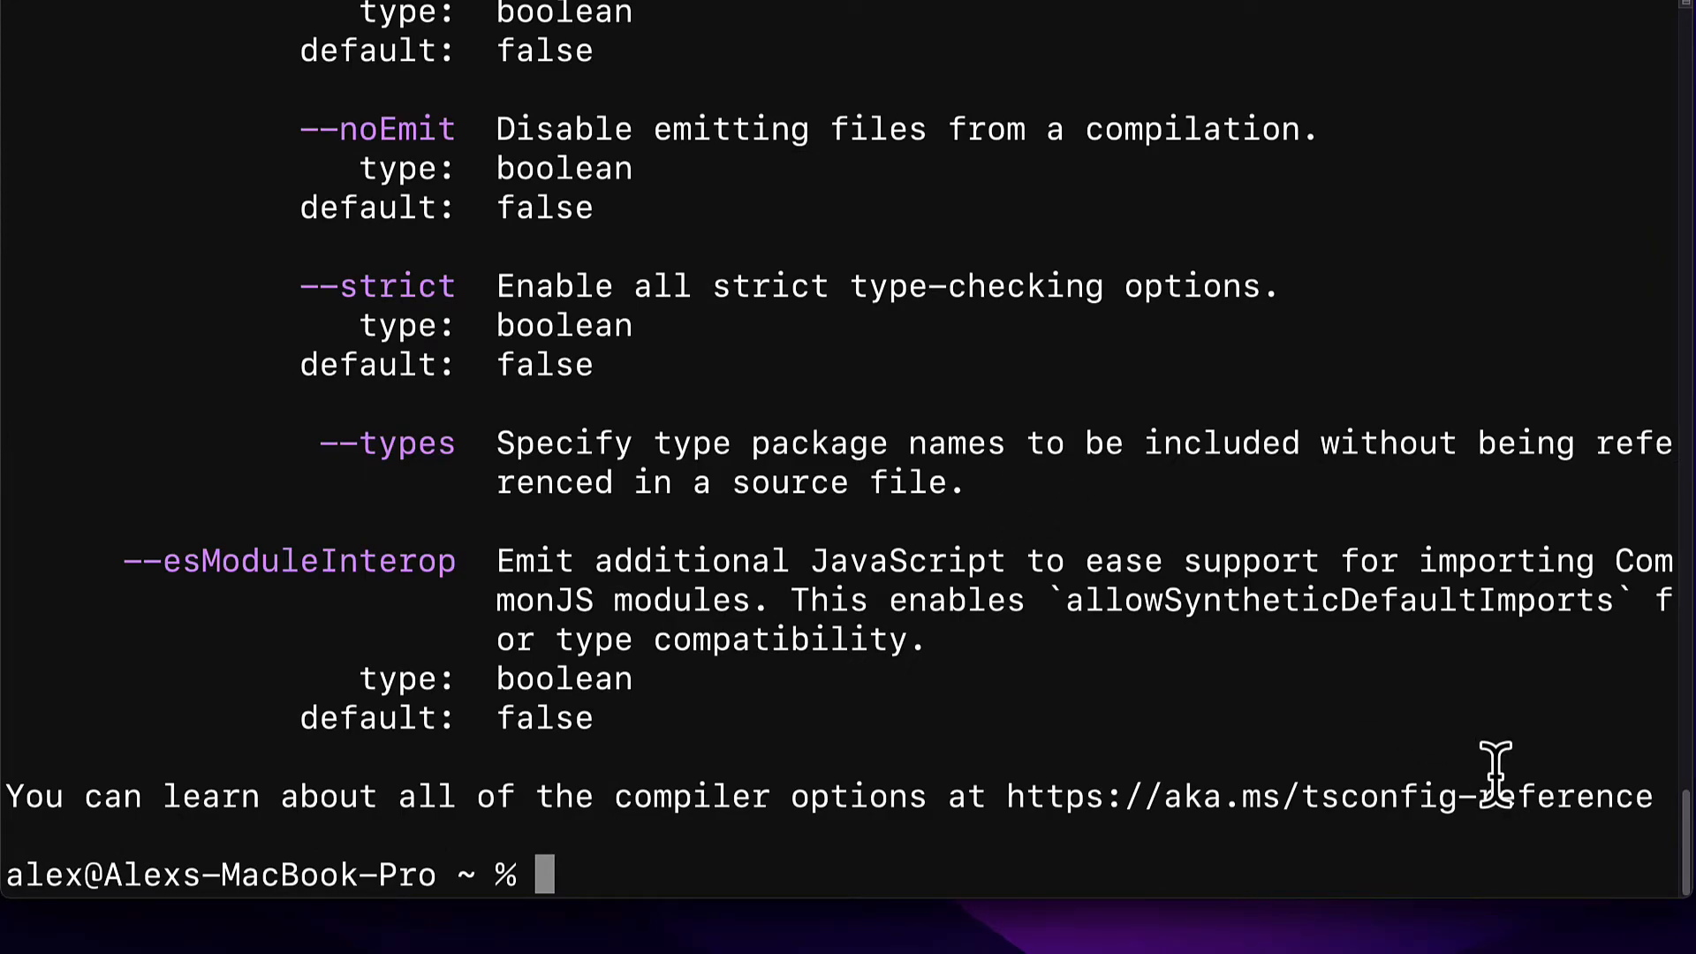
mouse_move(1498, 779)
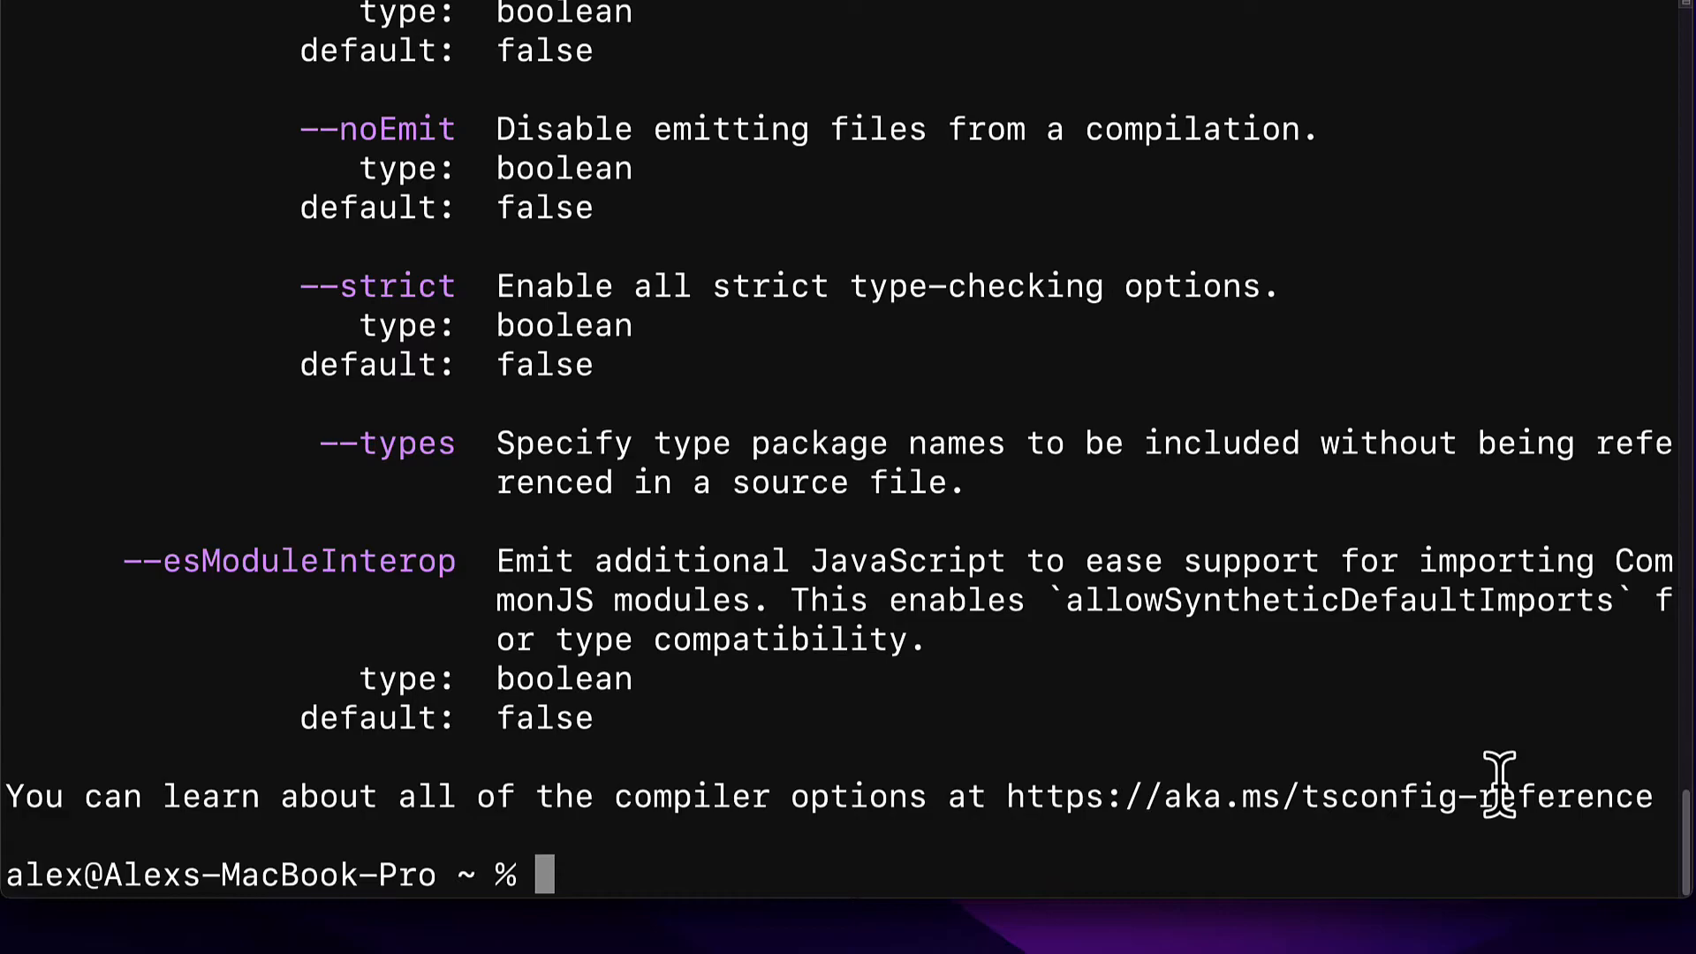
mouse_move(1676, 881)
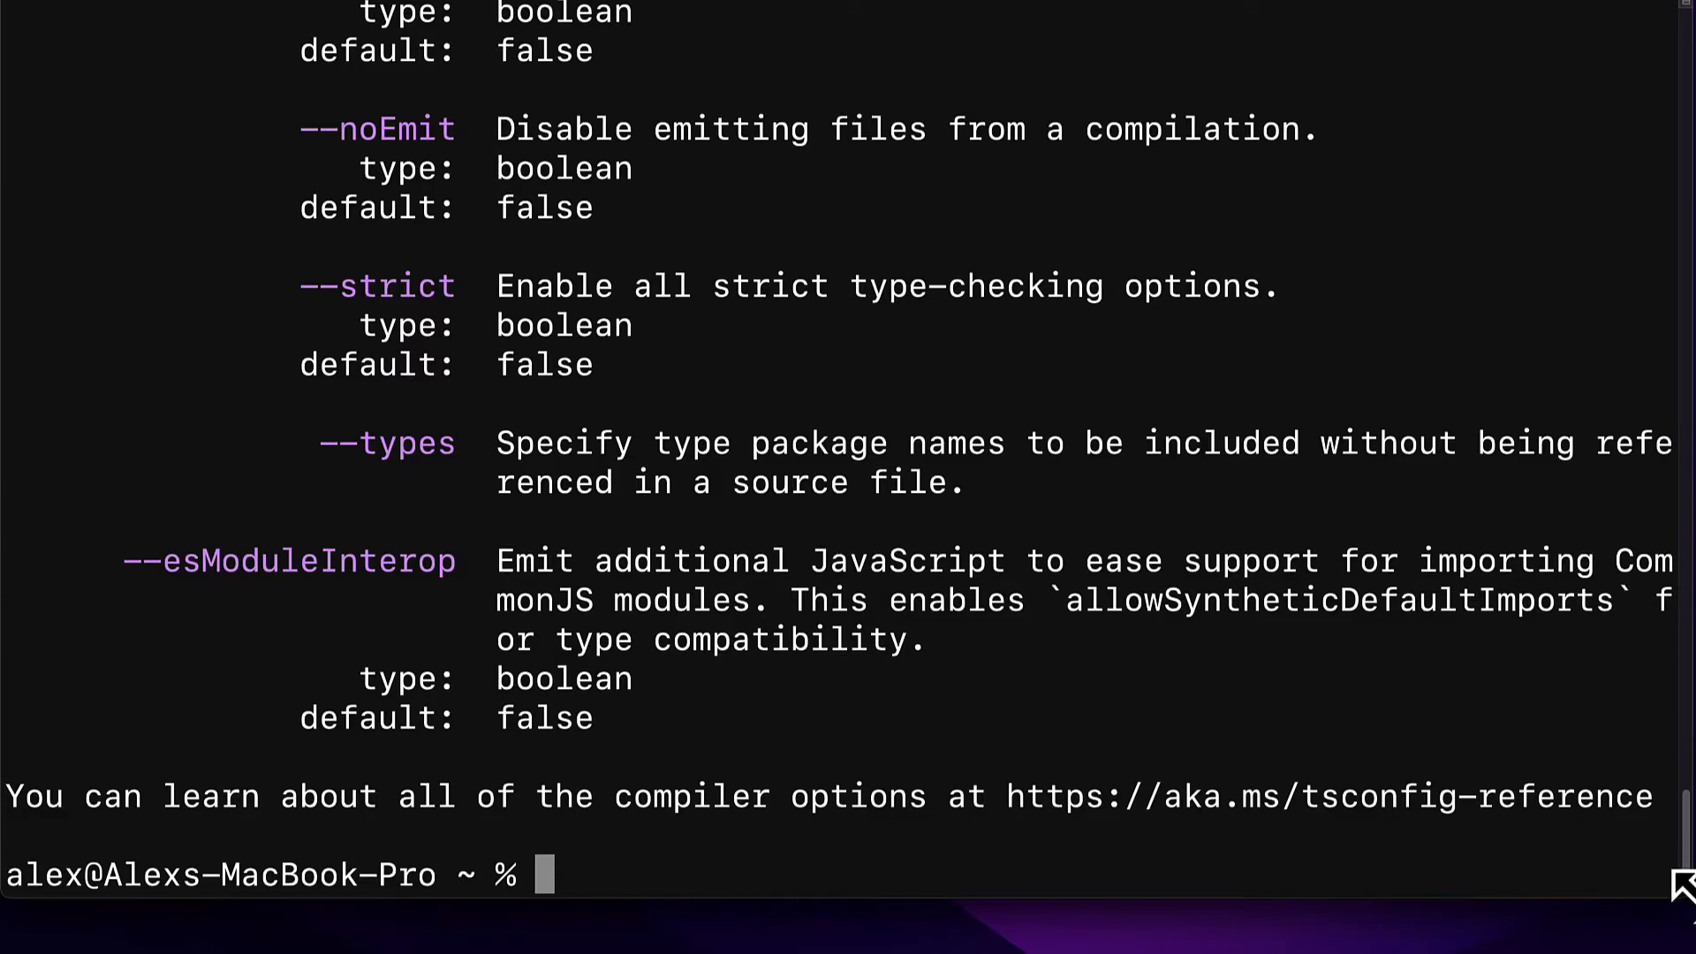
mouse_move(1671, 876)
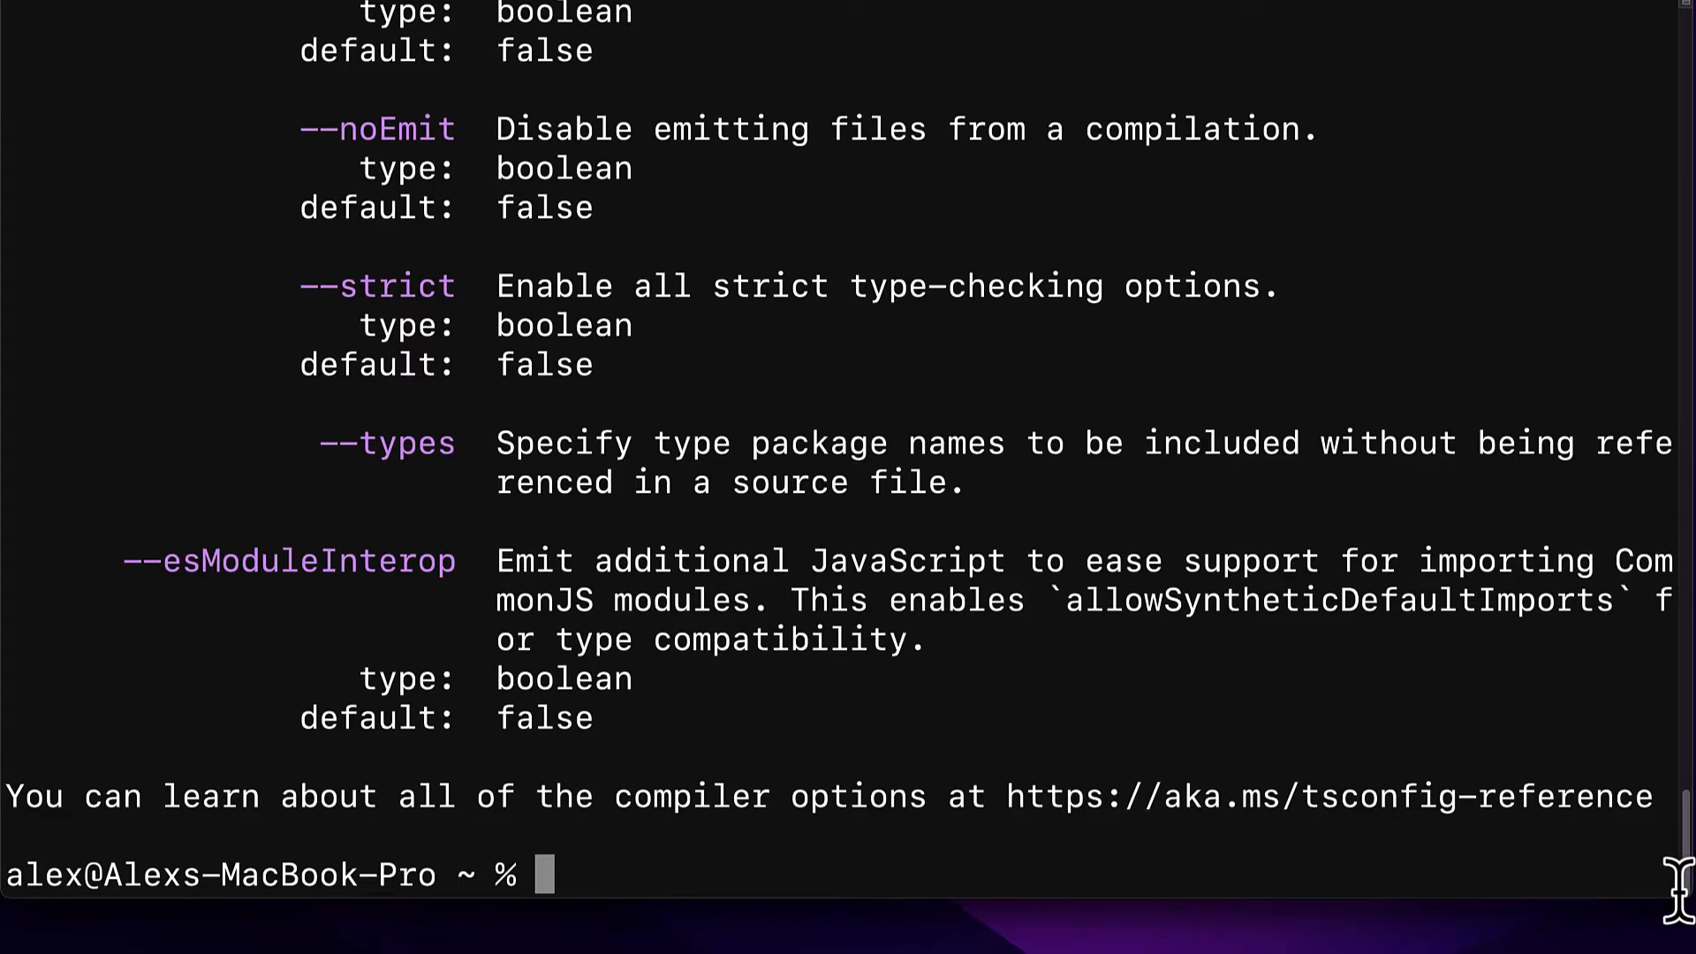
mouse_move(1676, 866)
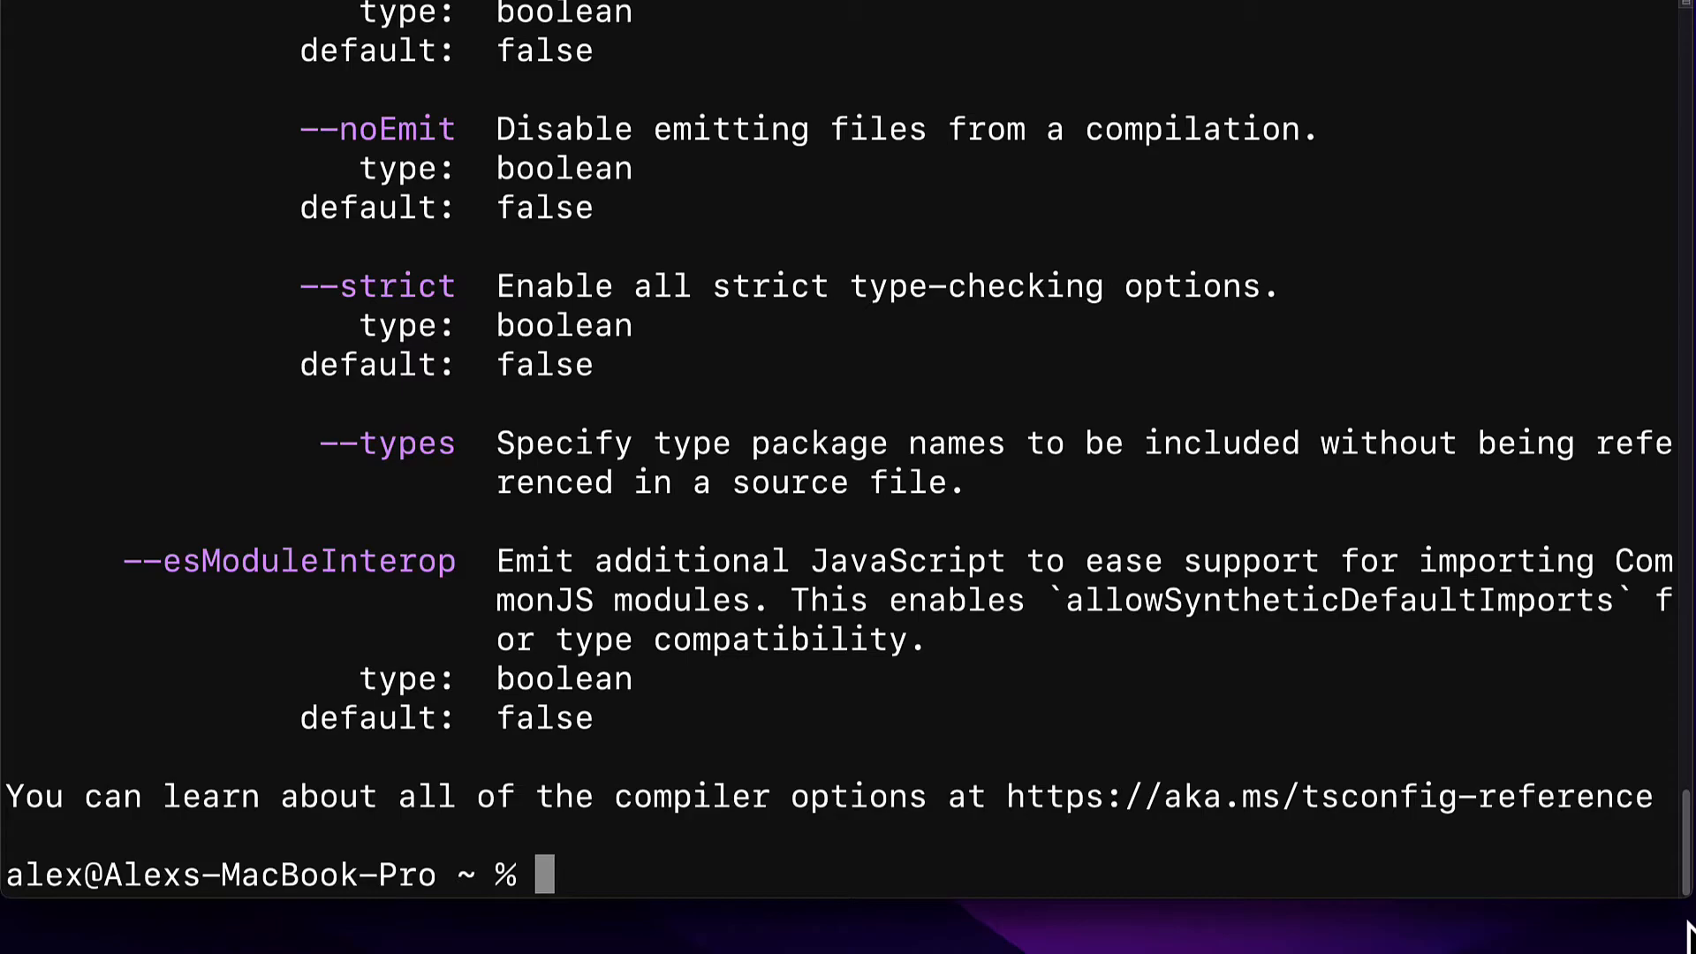
- Run 'sudo npm install -g ts-node', completing with 17 packages changed and 0 vulnerabilities
text(sudo npm)
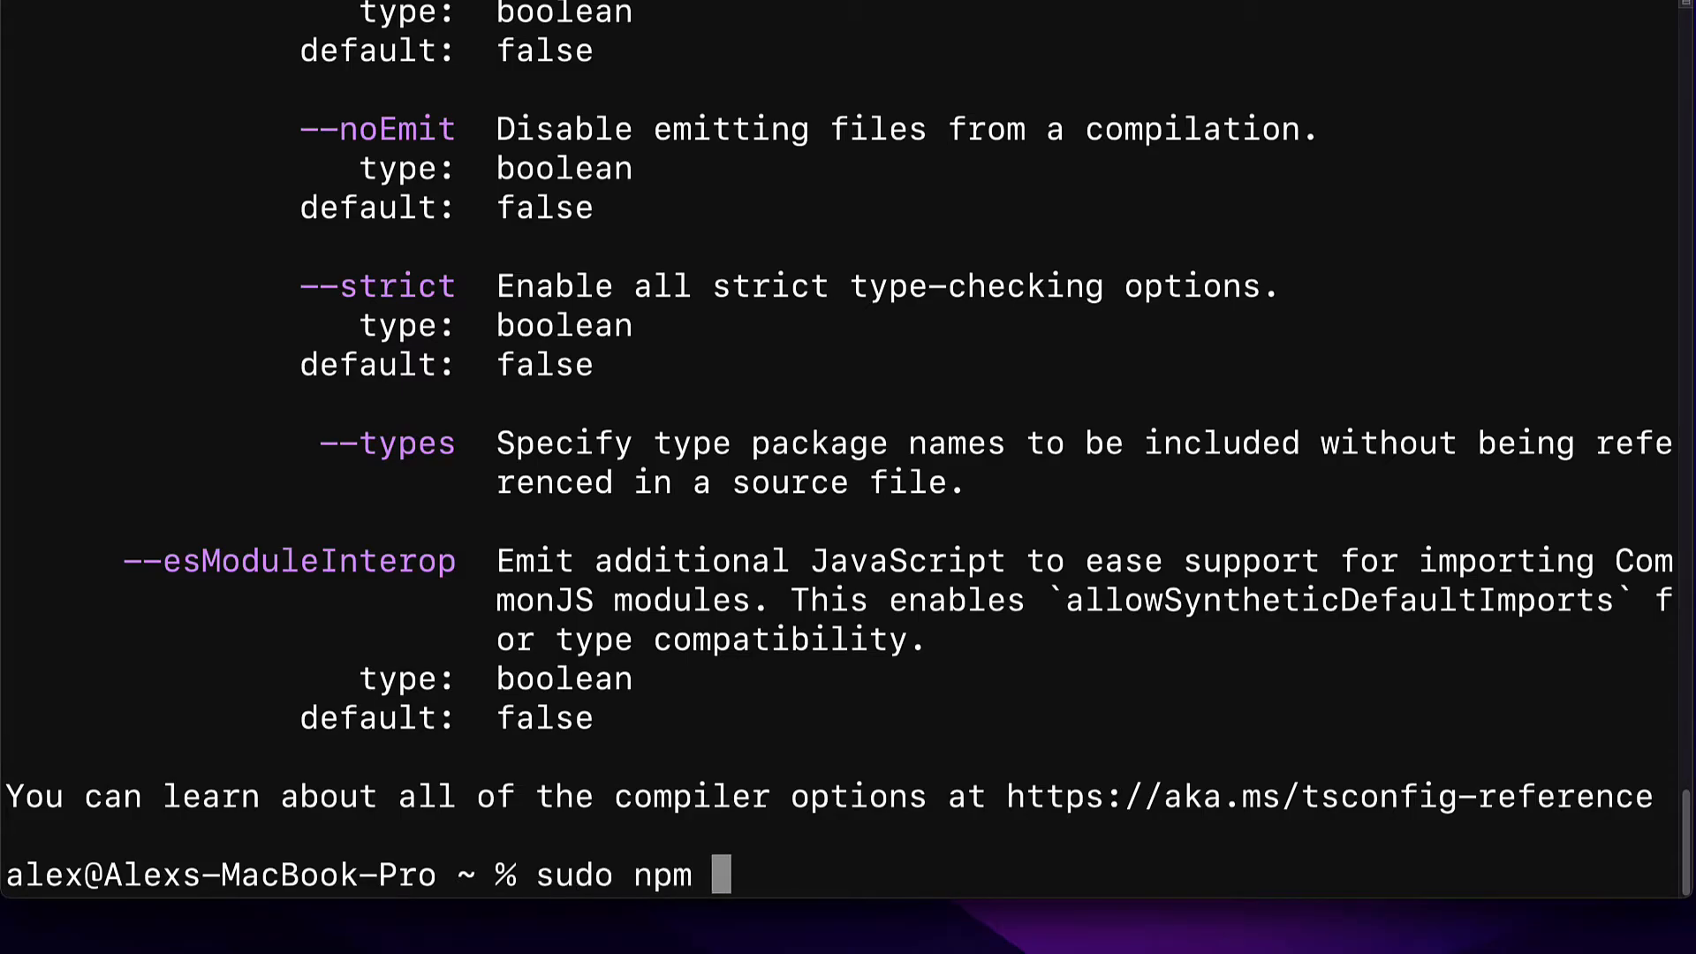
text(install -g ts-nomd)
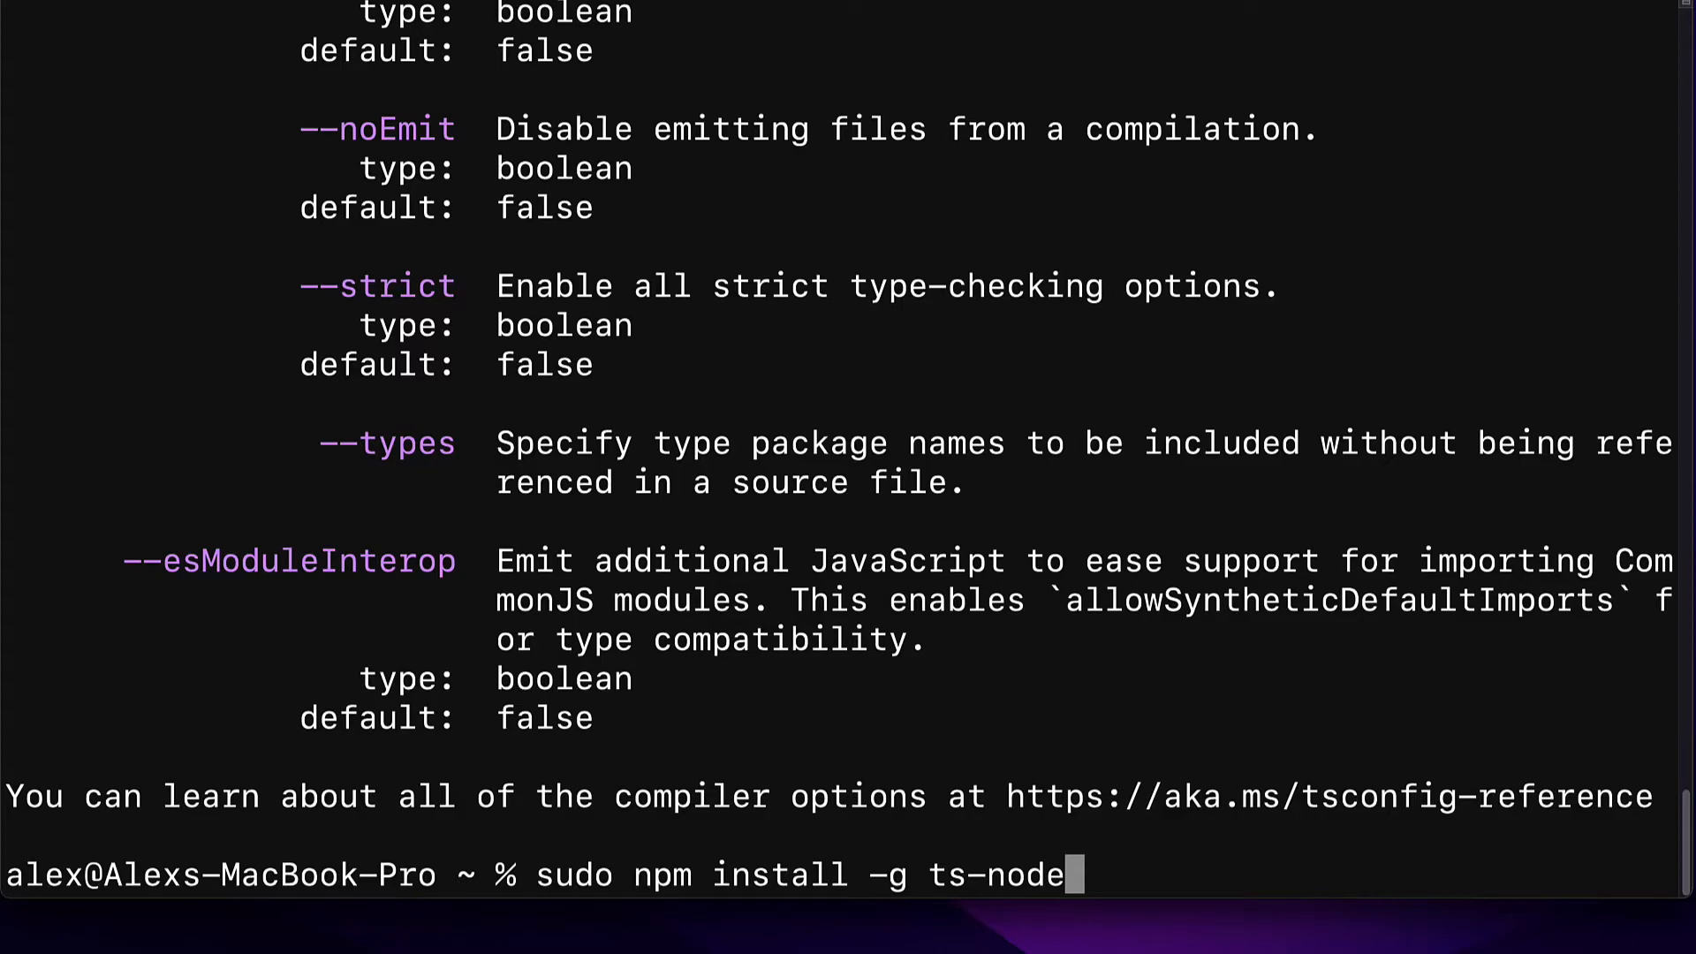
key(Return)
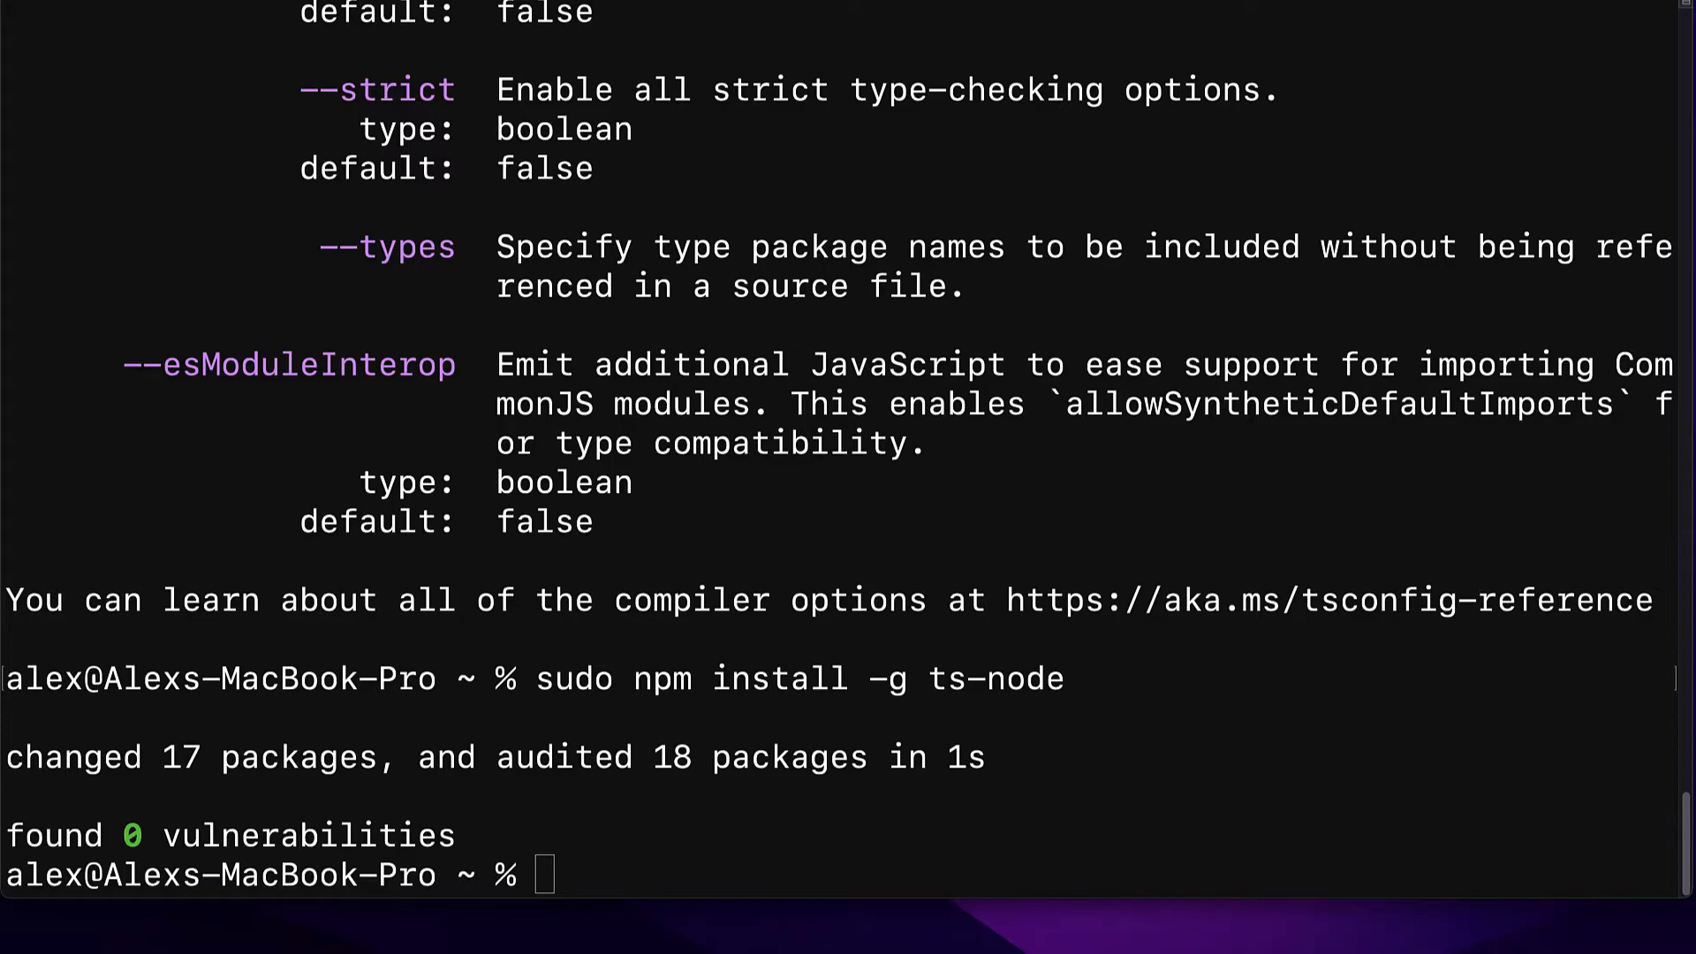
- Launch the ts-node REPL briefly, then run 'ts-node --version' confirming v10.7.0
text(ts-node)
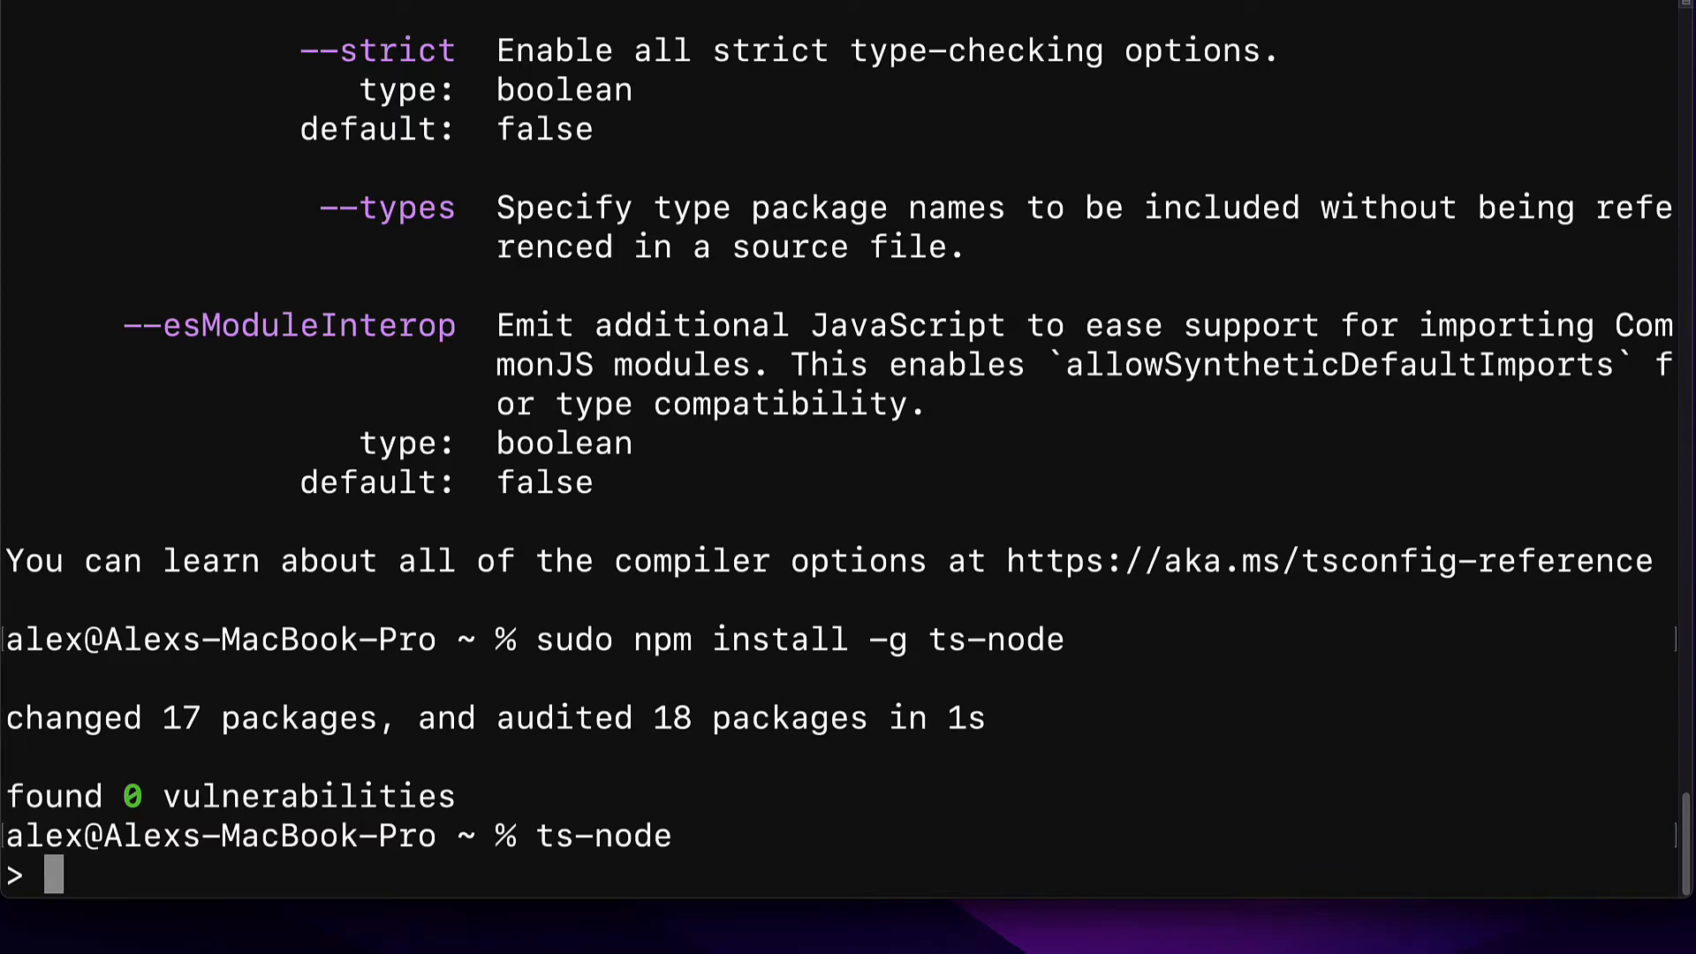
key(ctrl+c)
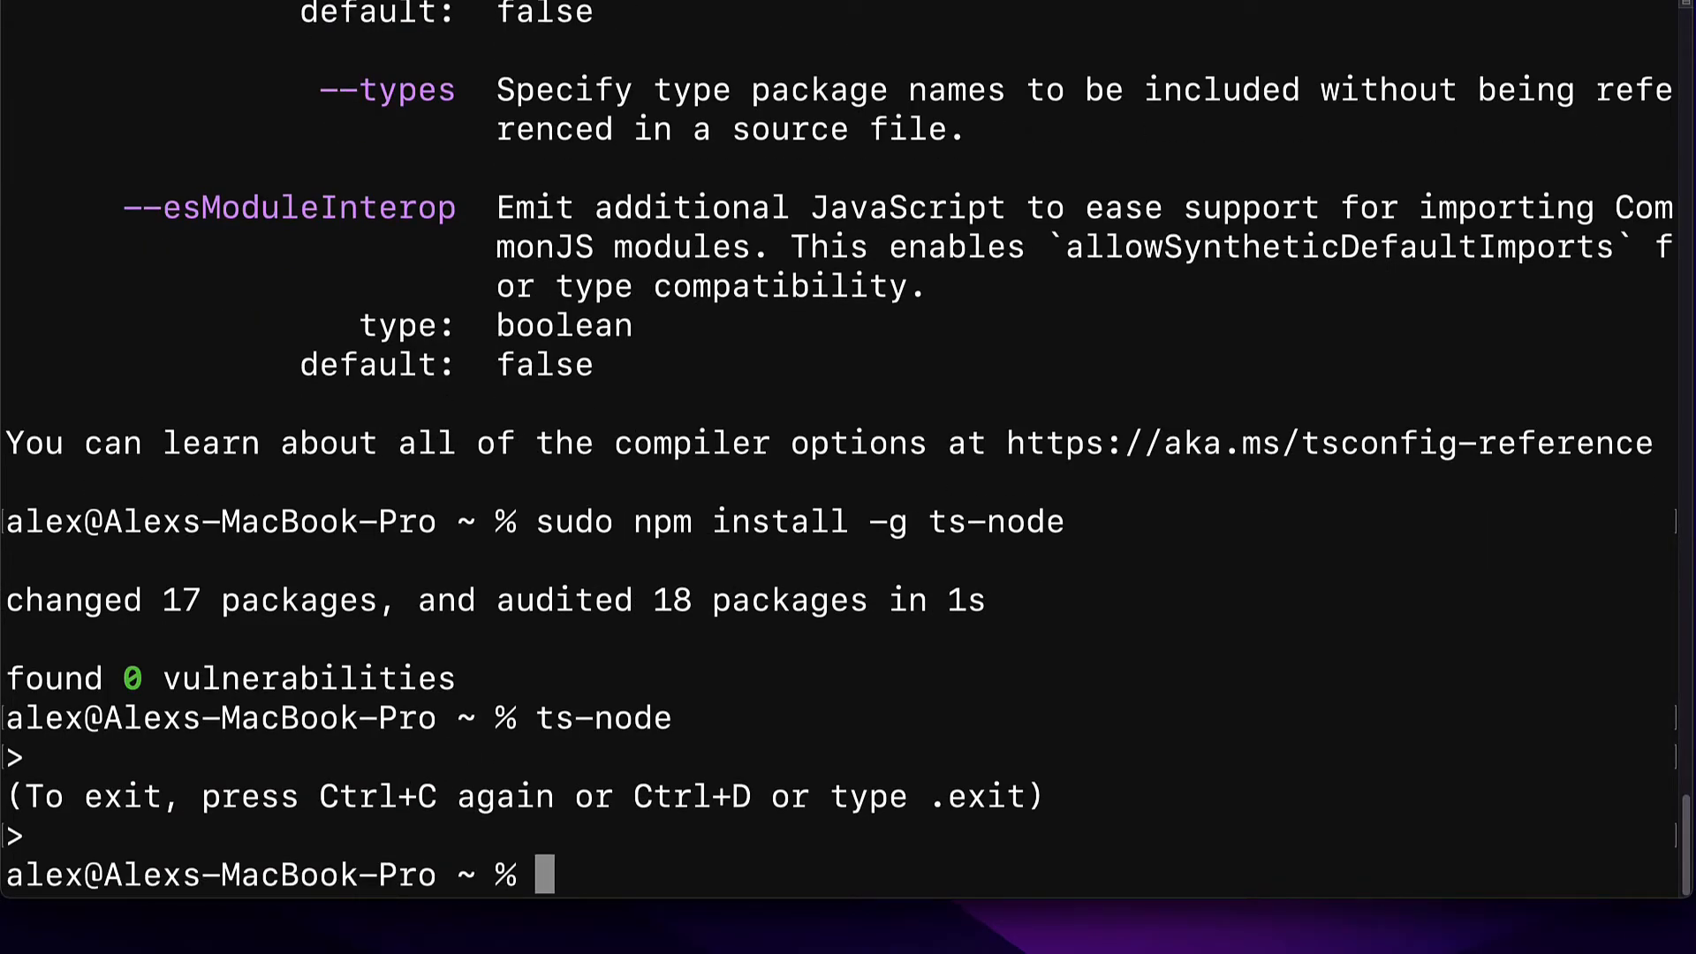
text(ts-node -)
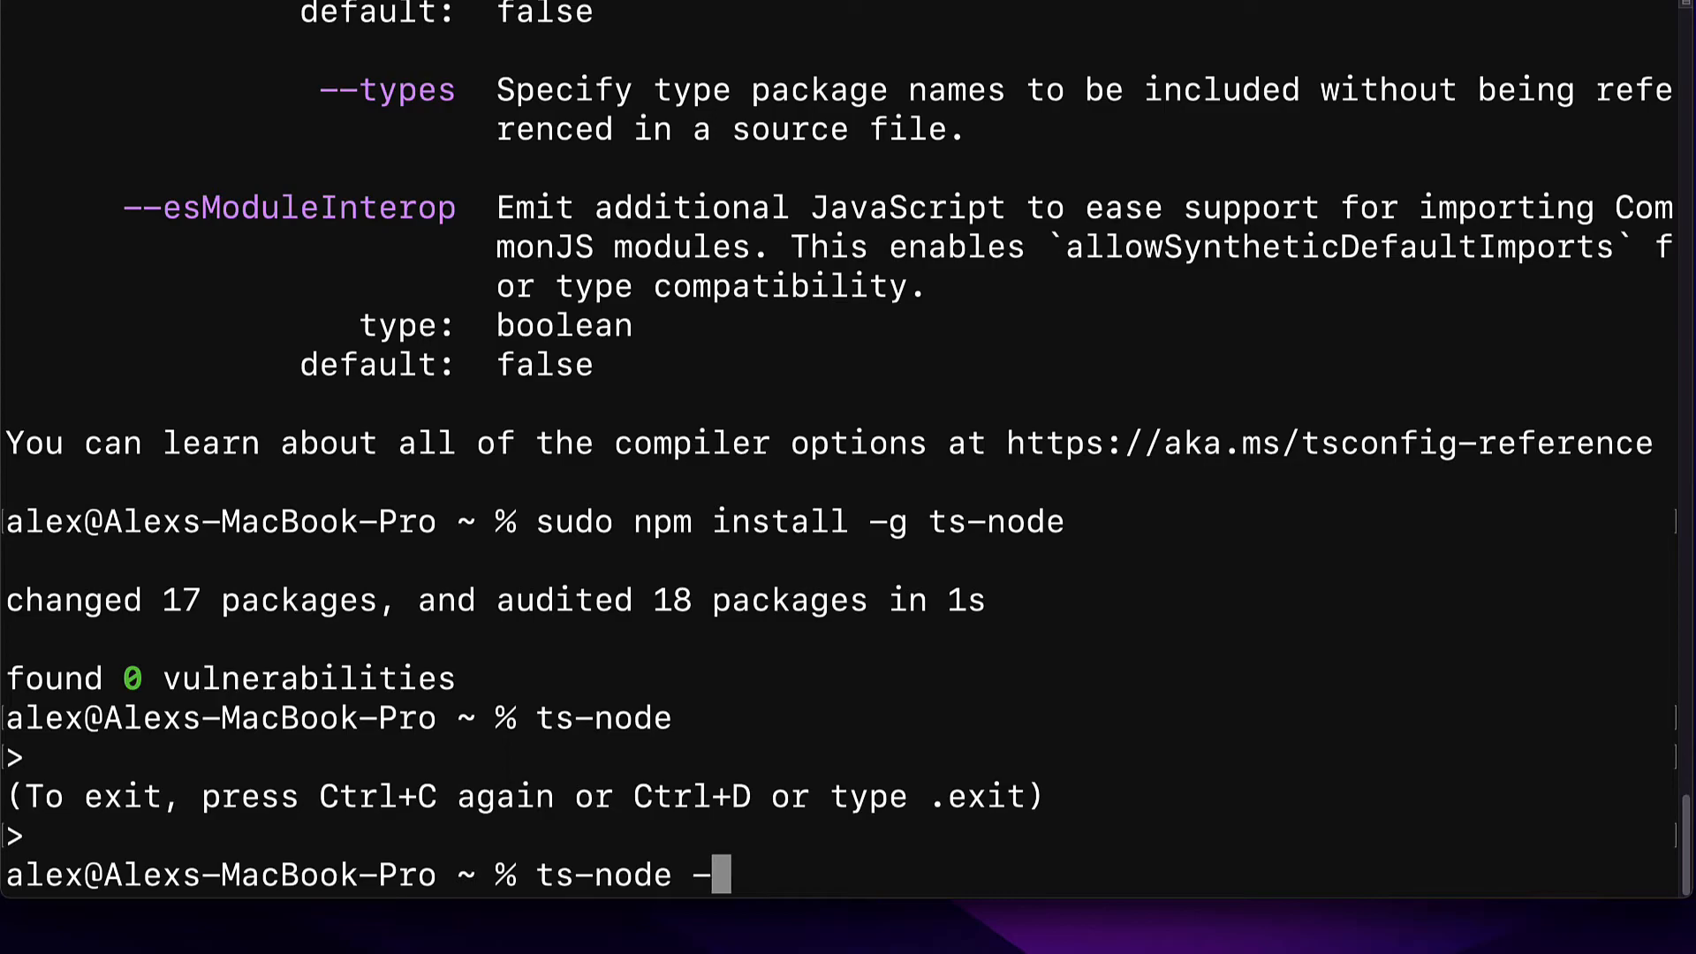
text(-version)
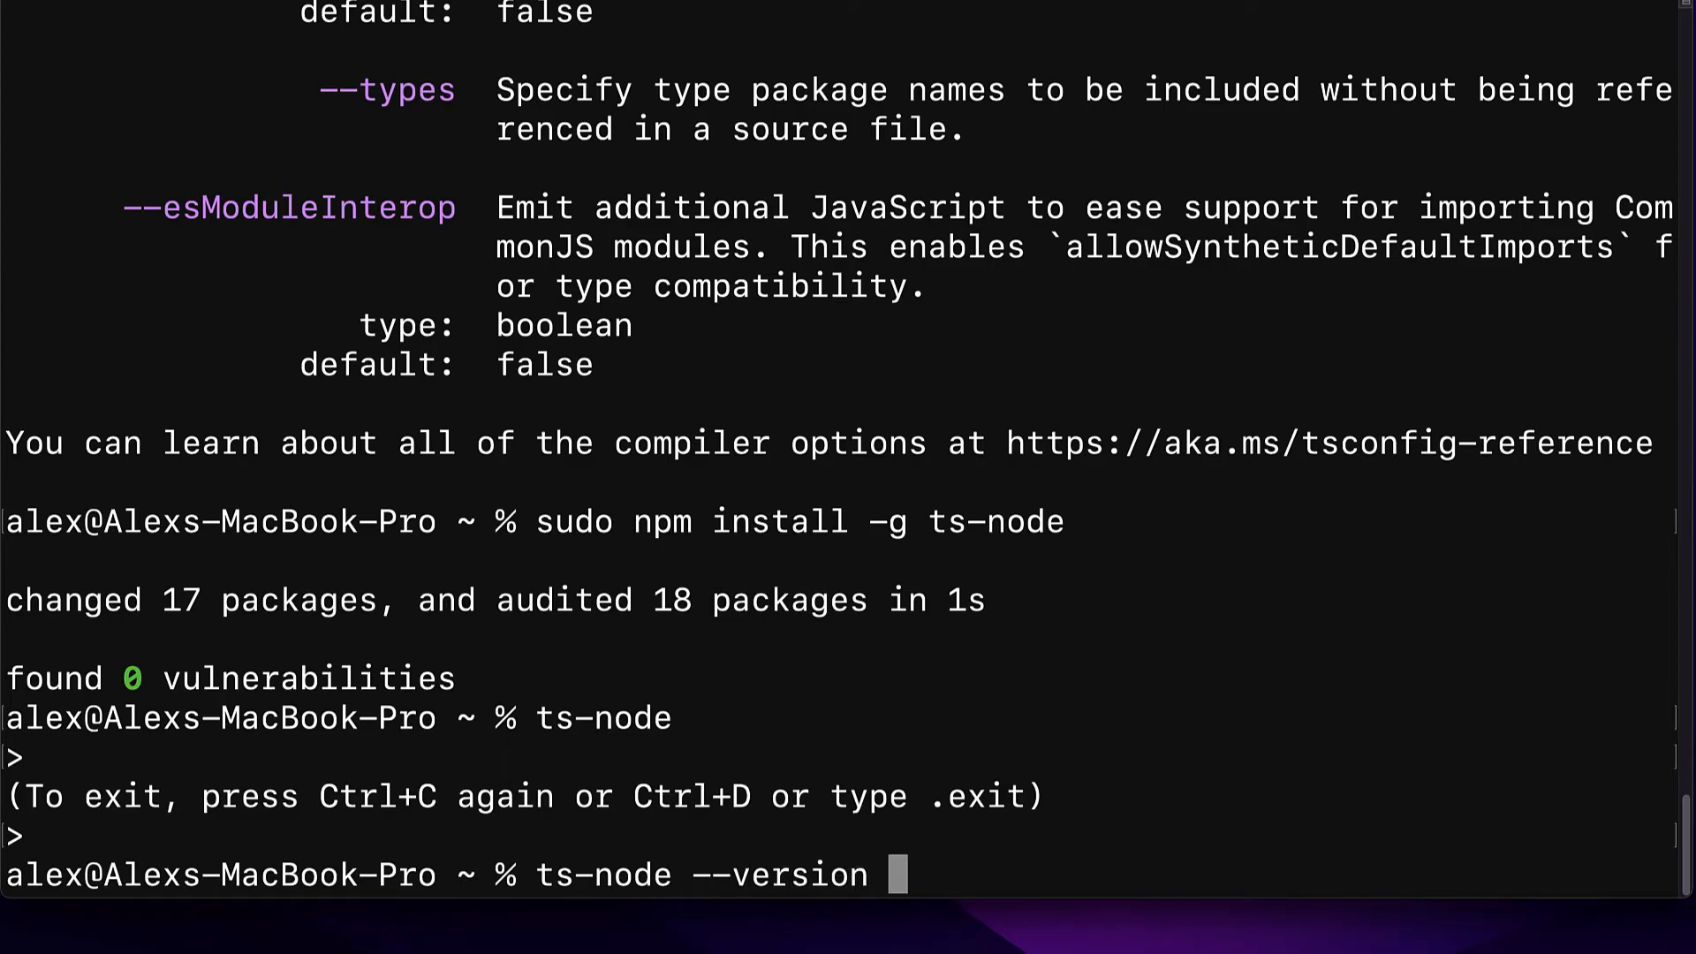
key(Return)
text(ts-node -v)
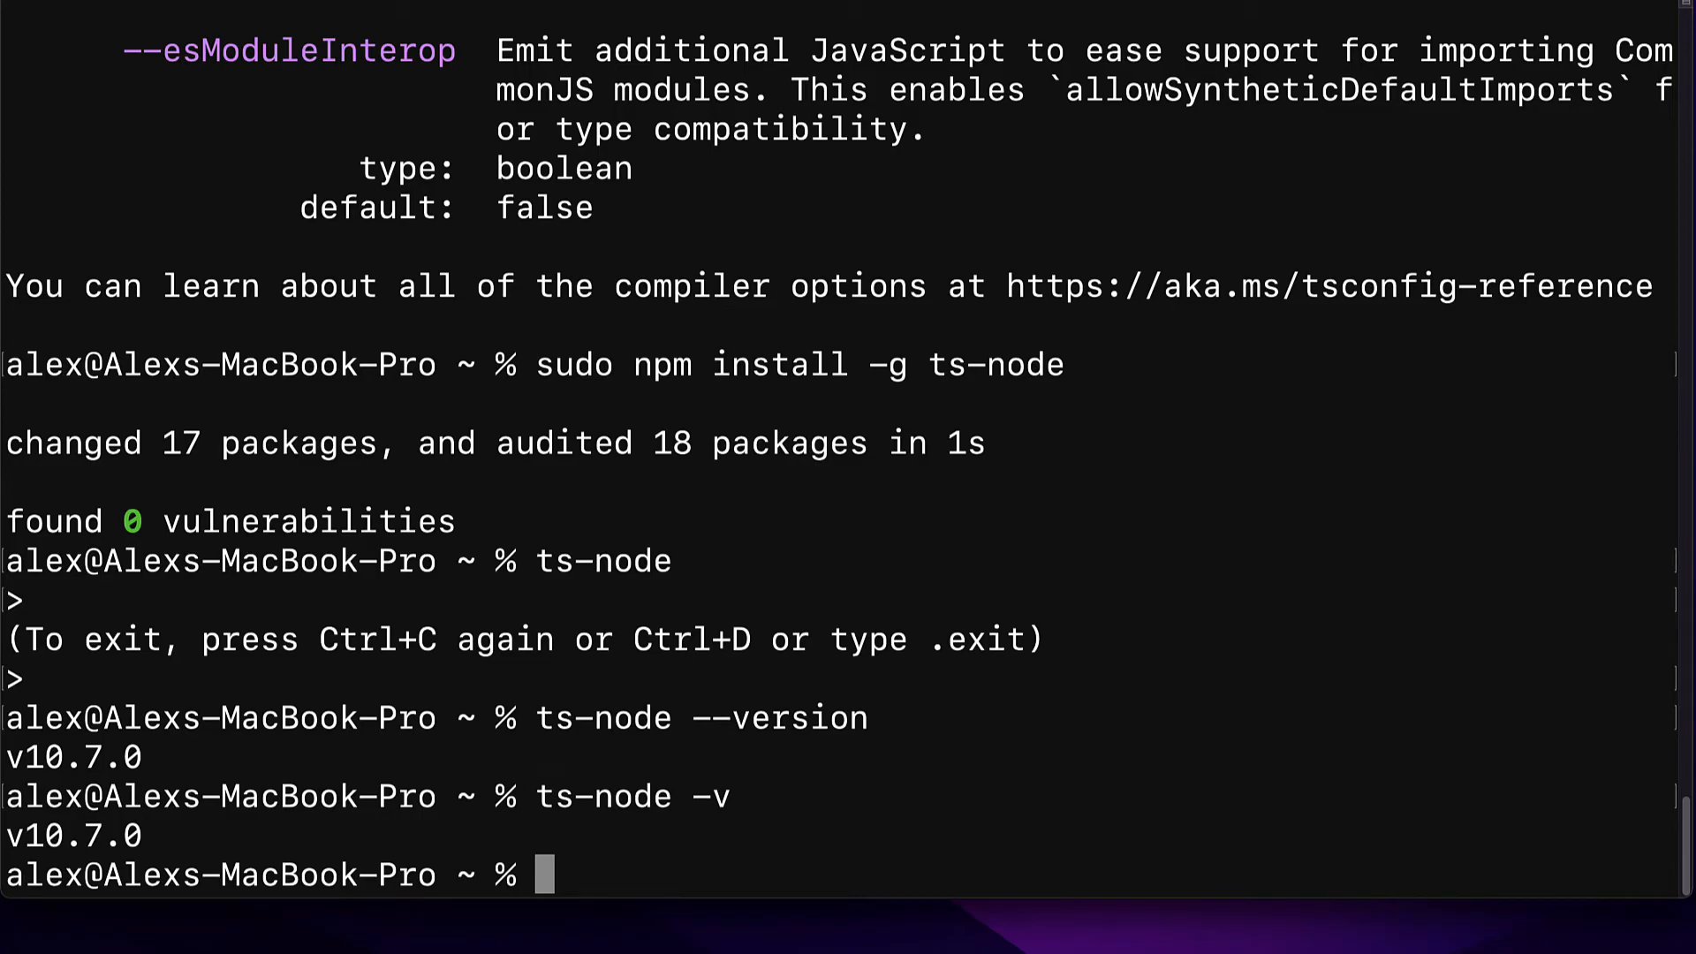
text(tsc)
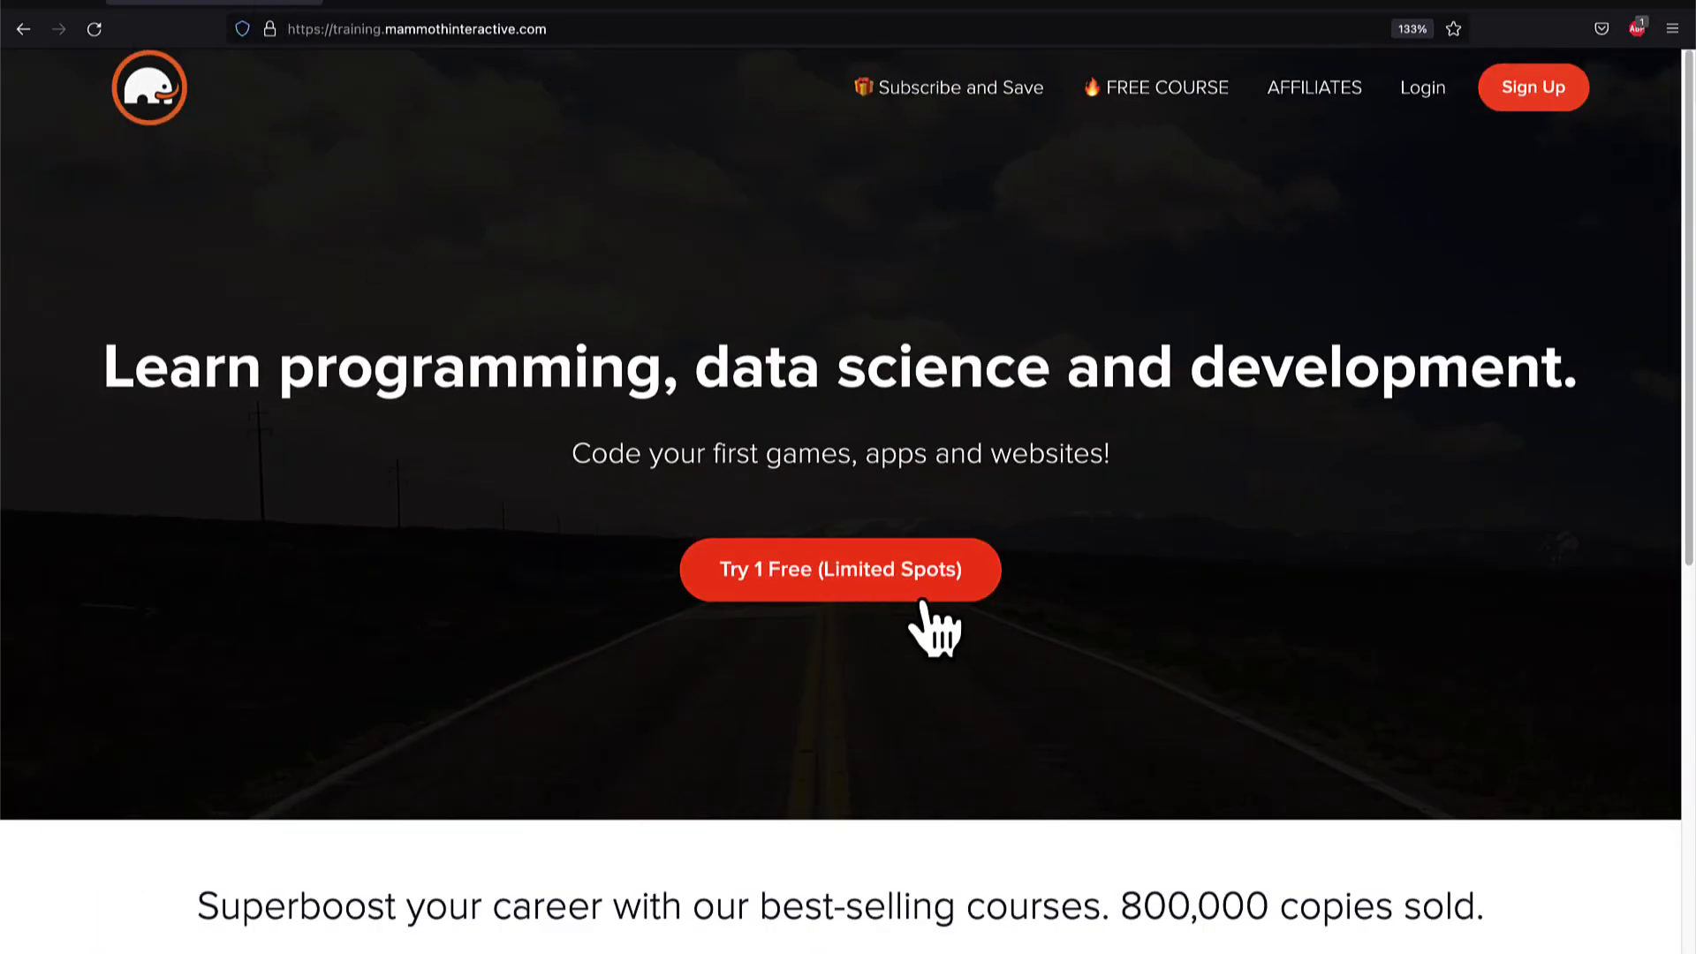
- Open 'View All Products' and browse bundles such as Excel, Unreal 5 & Unity, Hello Coding 3.0
scroll(down, 3)
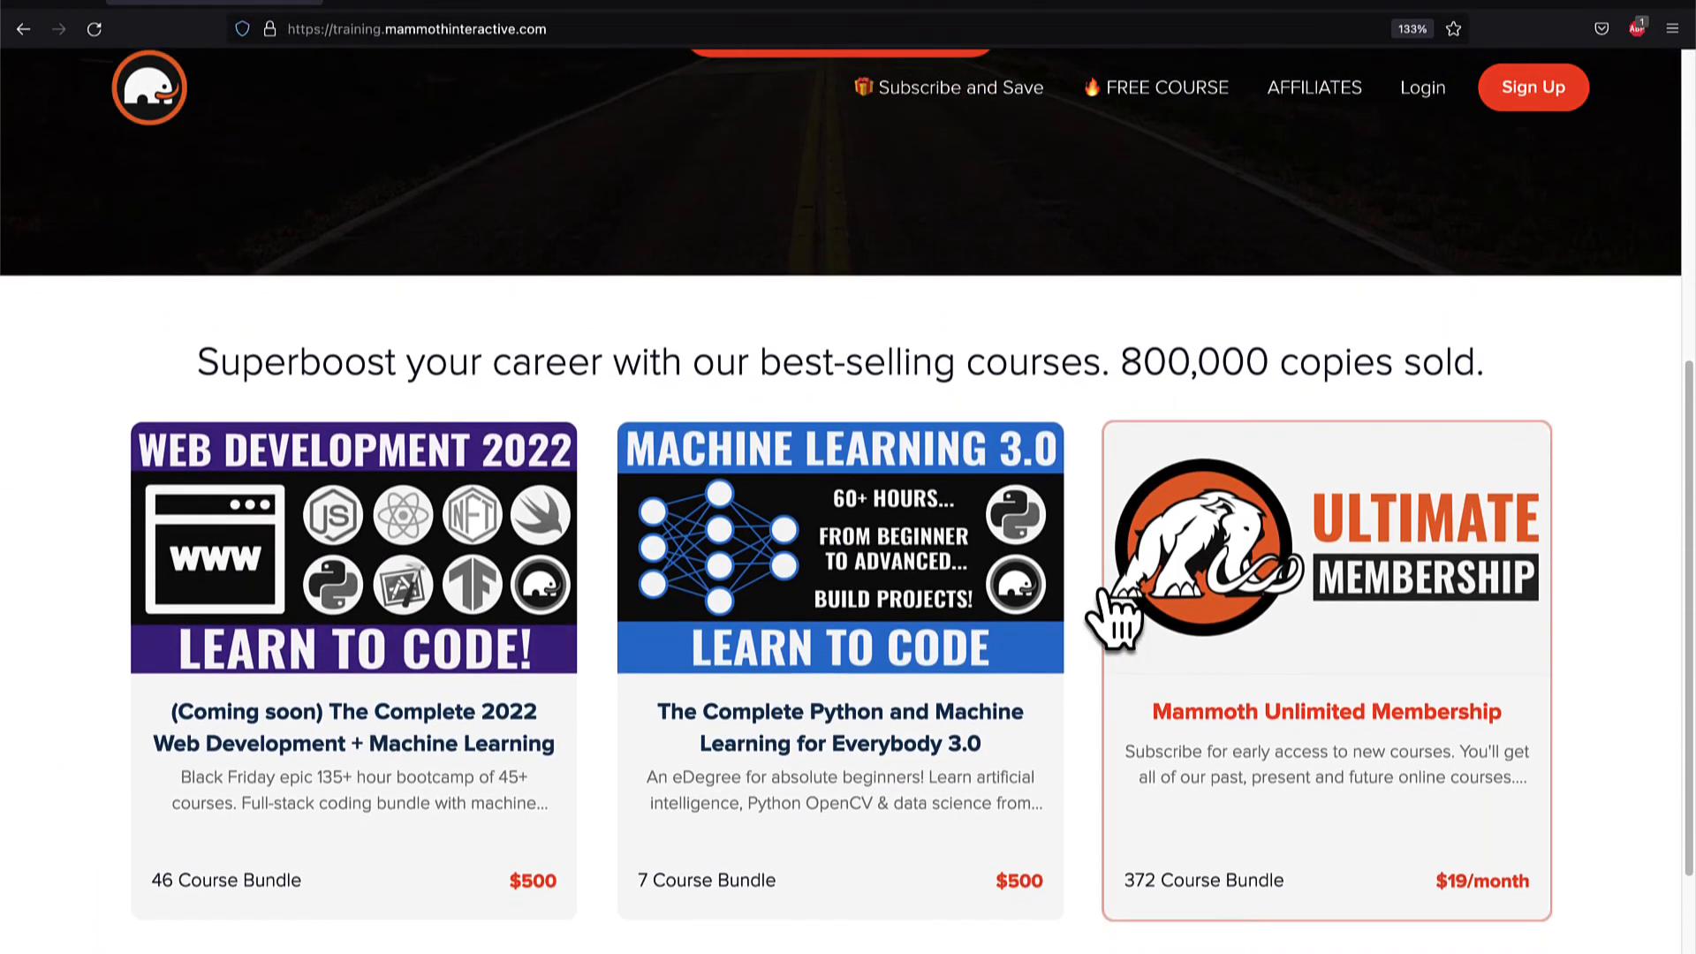
scroll(down, 3)
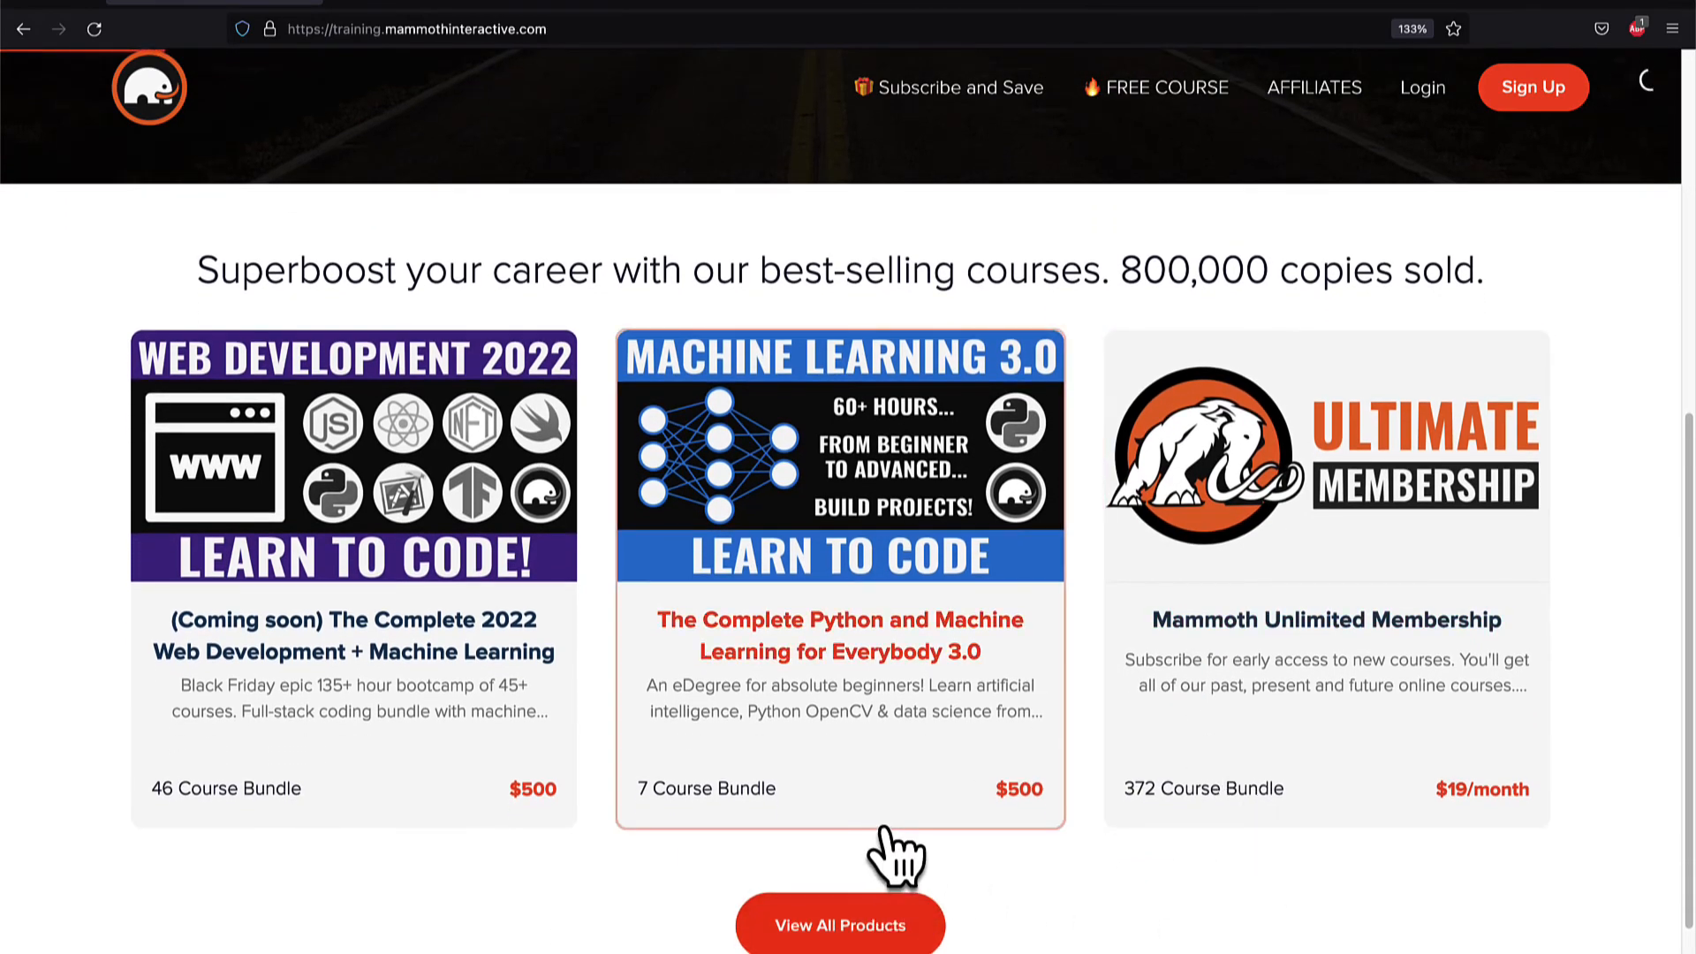
click(839, 924)
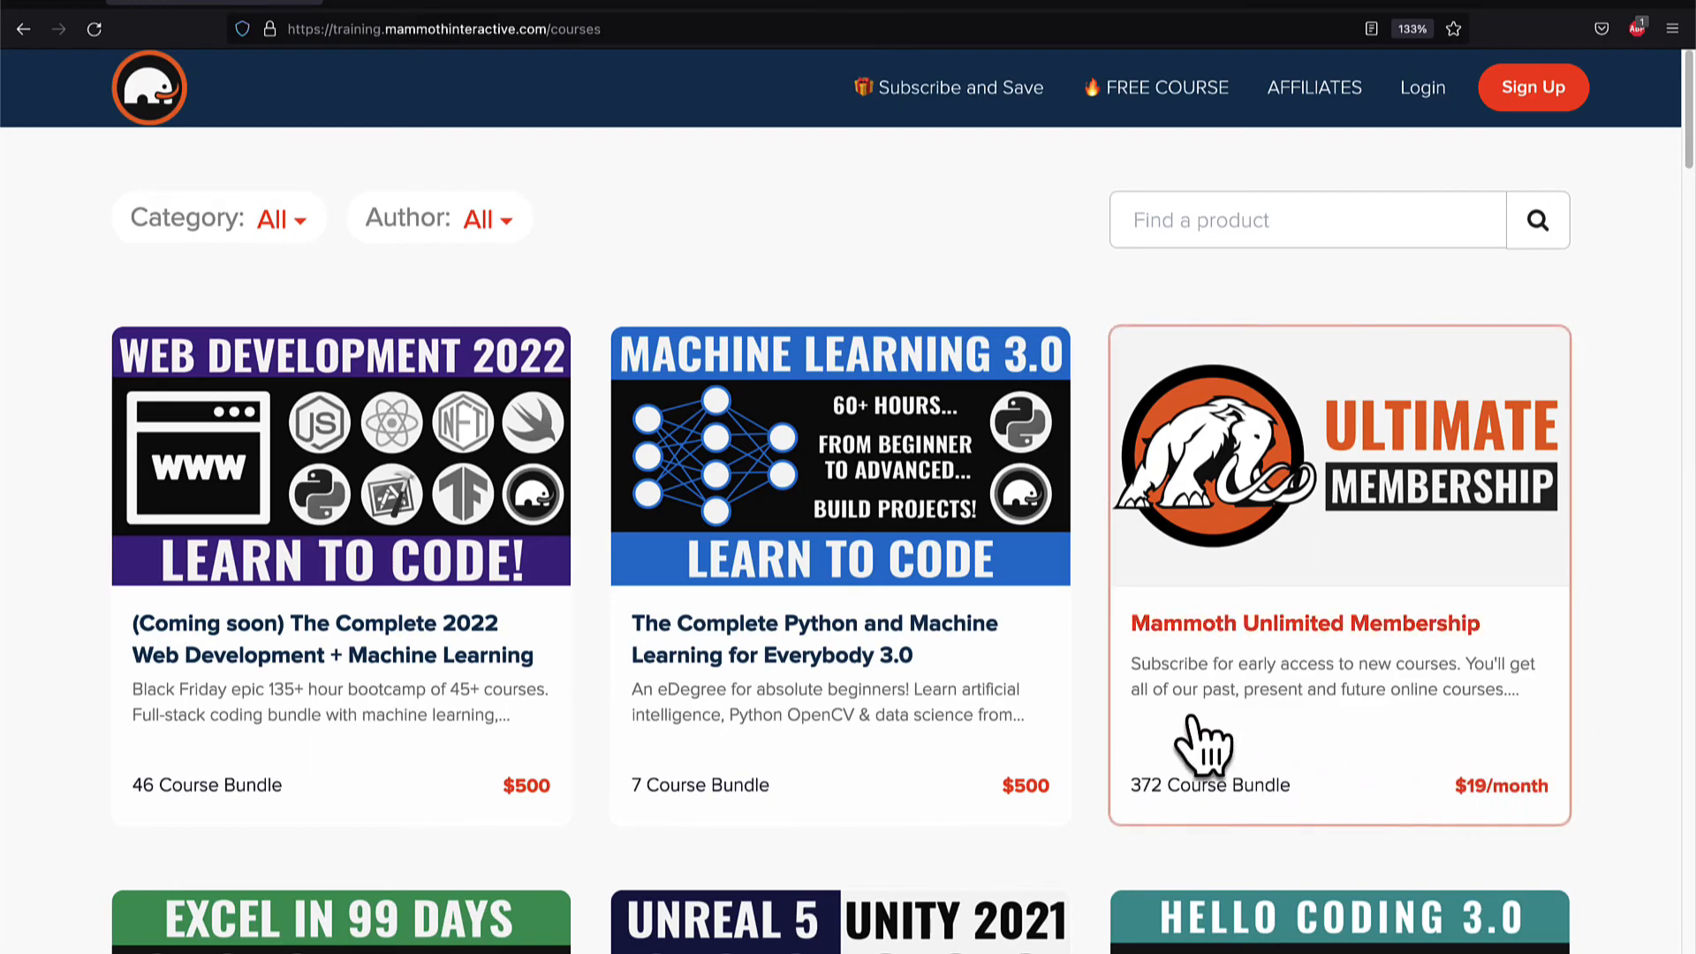
mouse_move(1645, 779)
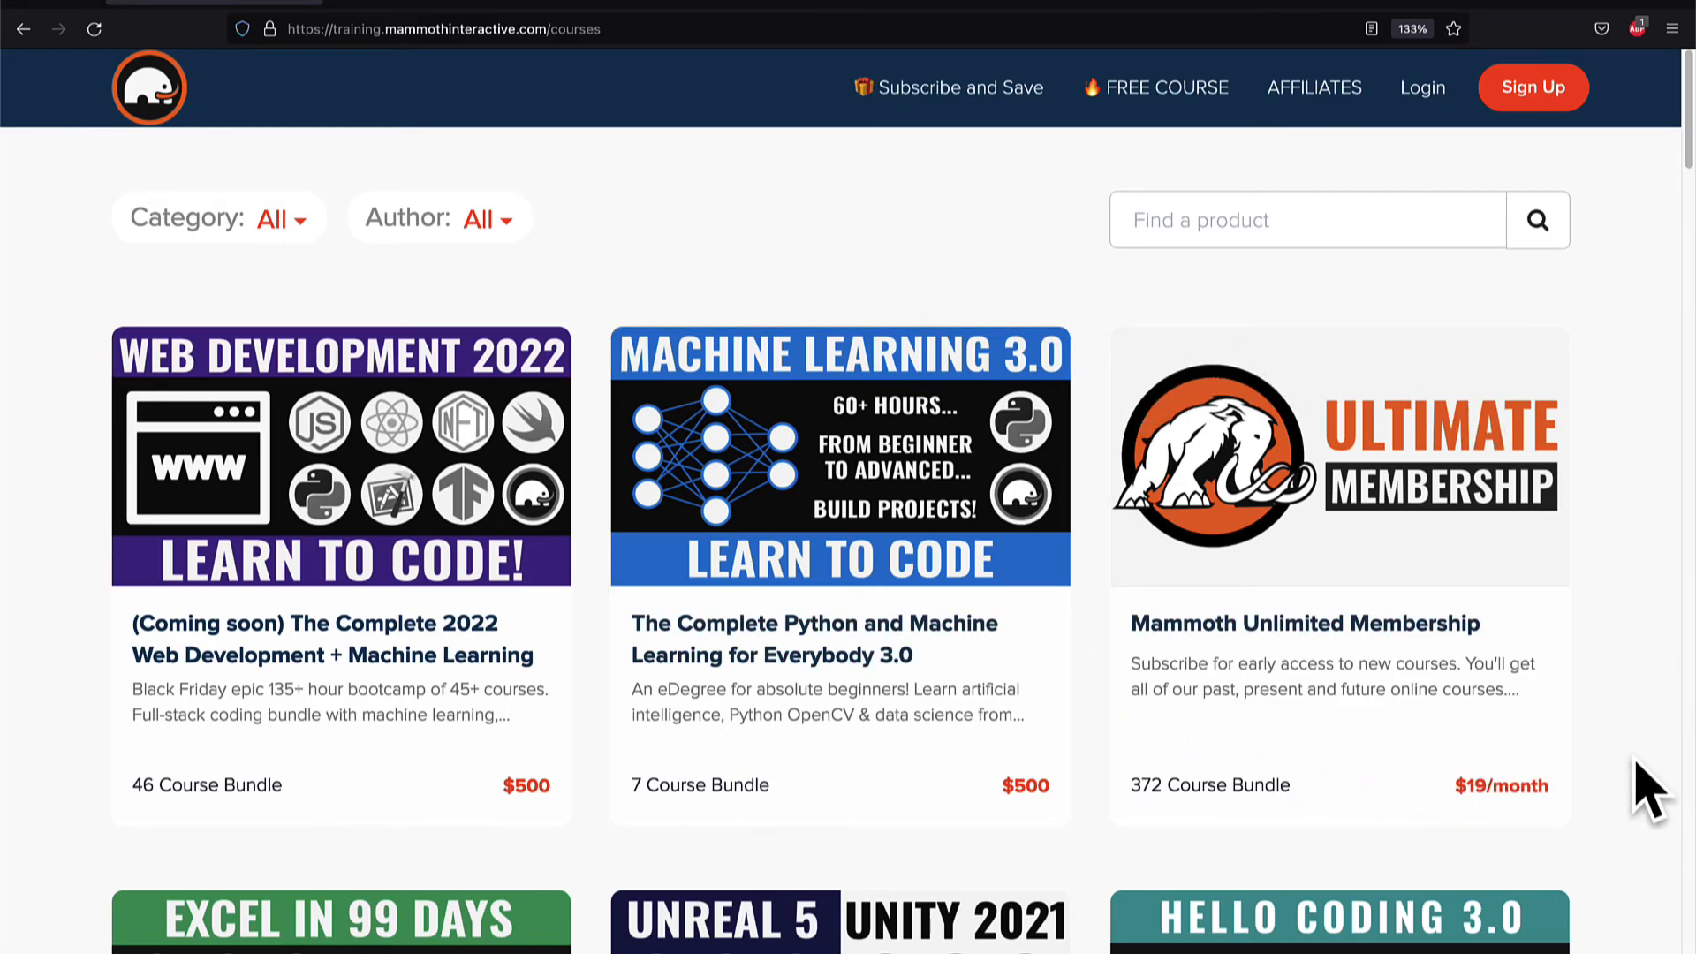
scroll(down, 3)
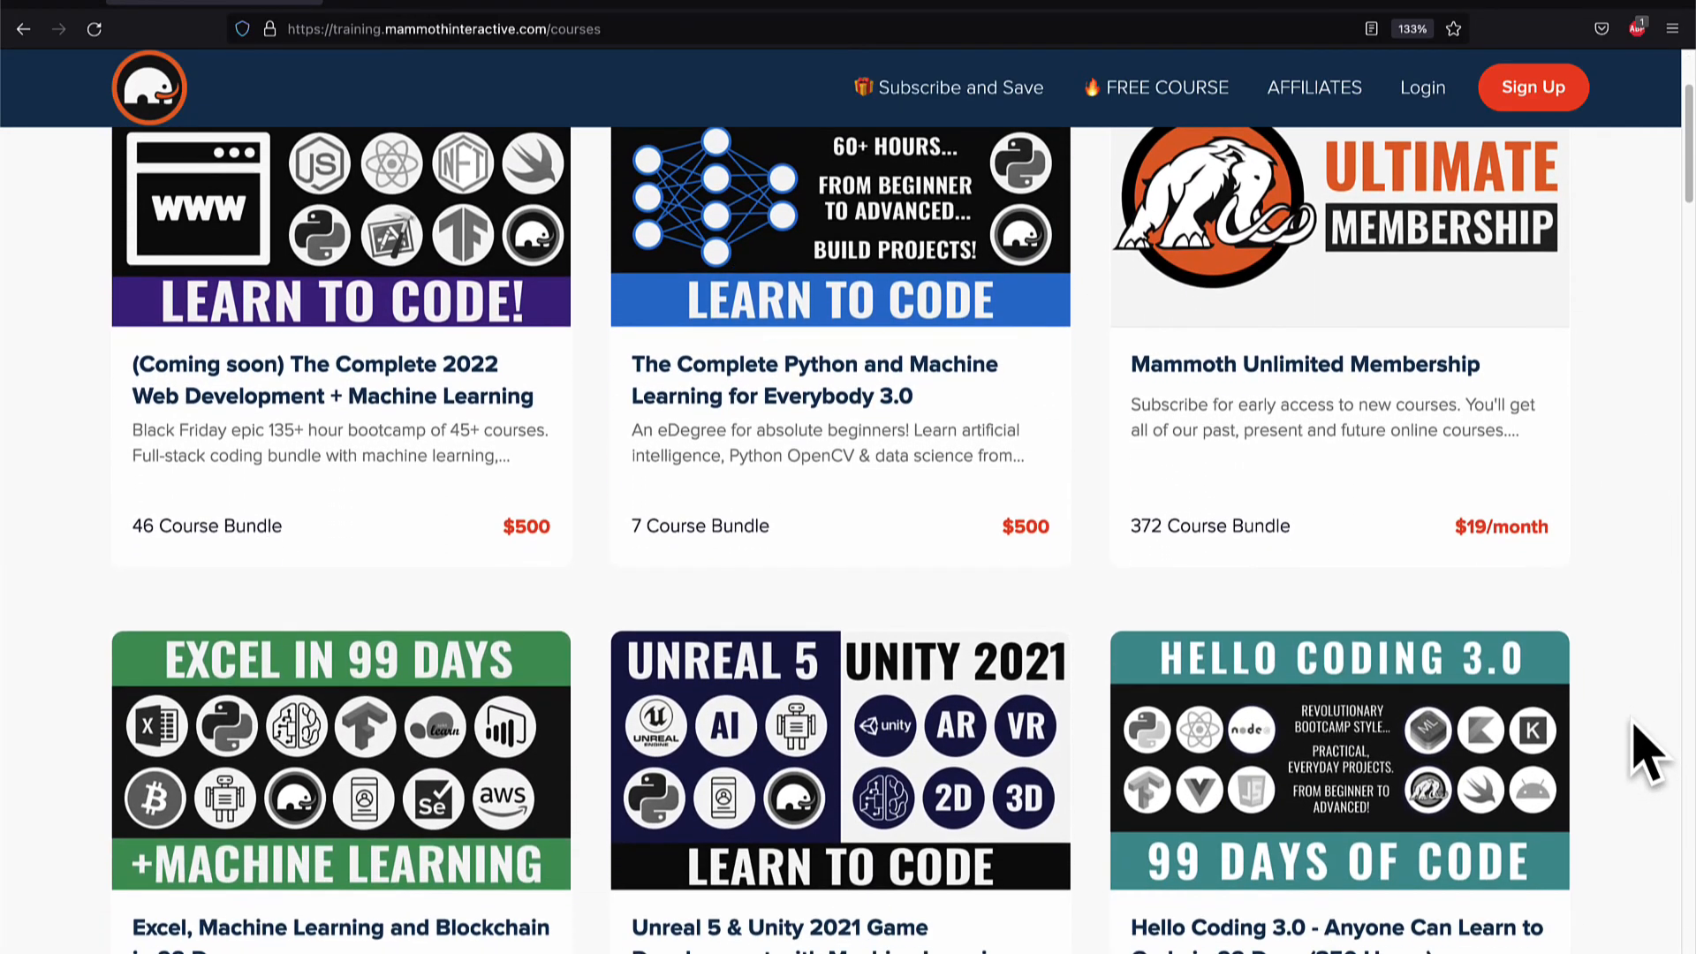
scroll(down, 3)
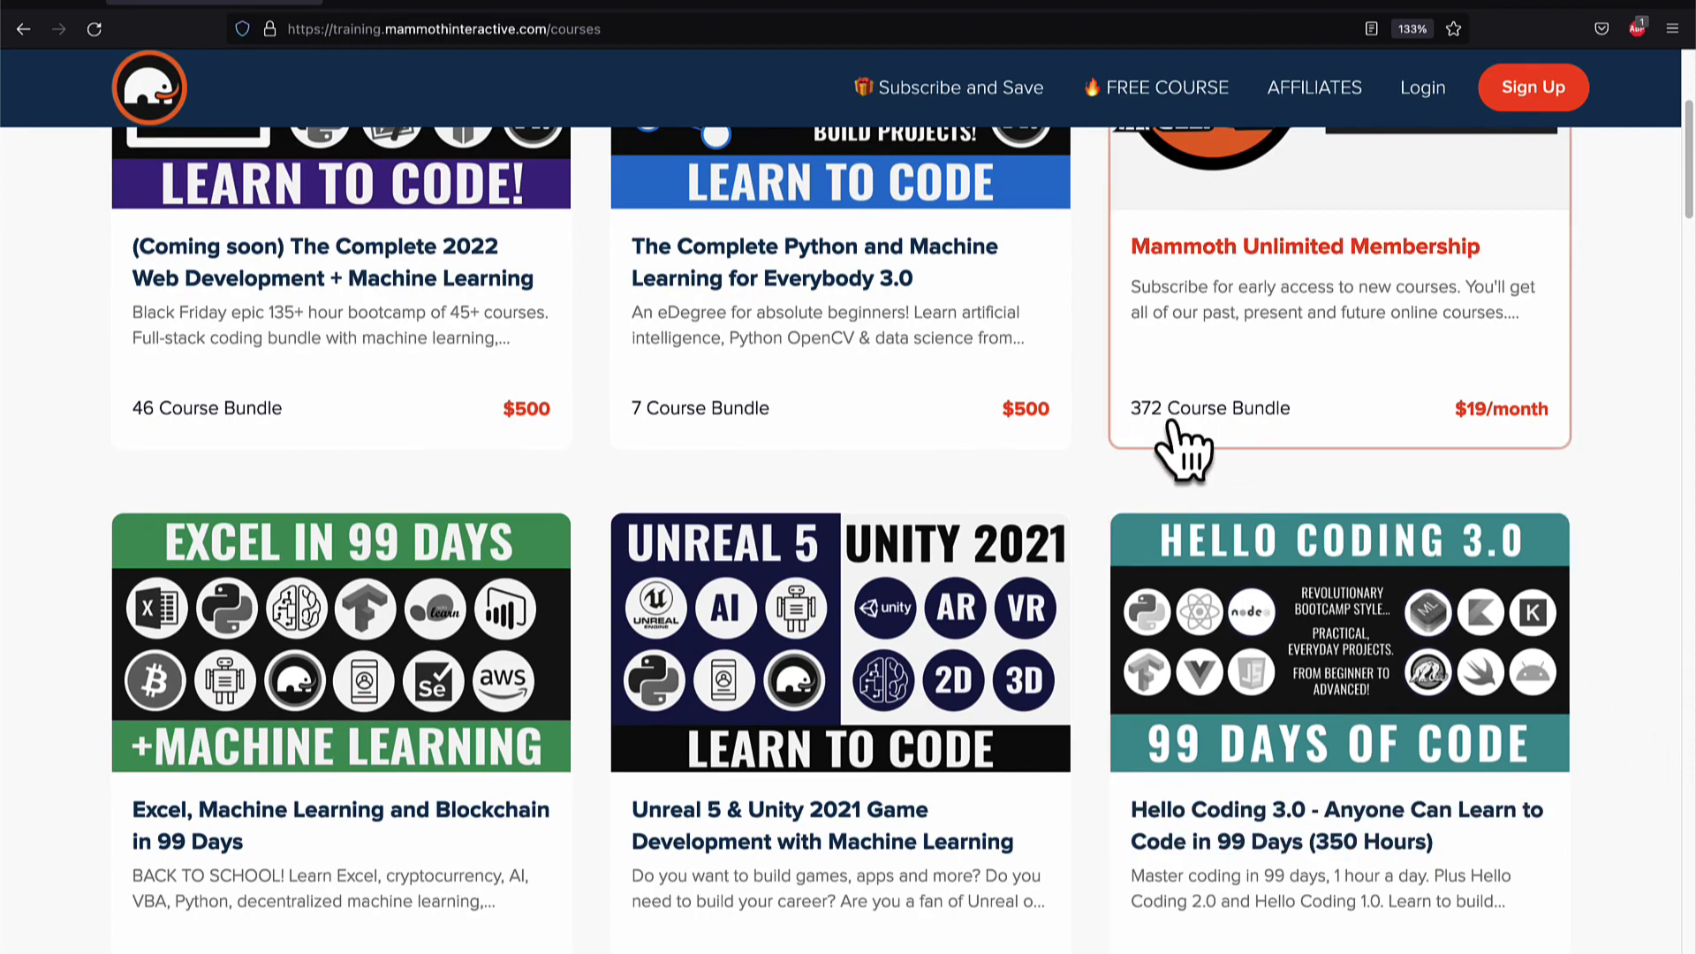
scroll(down, 3)
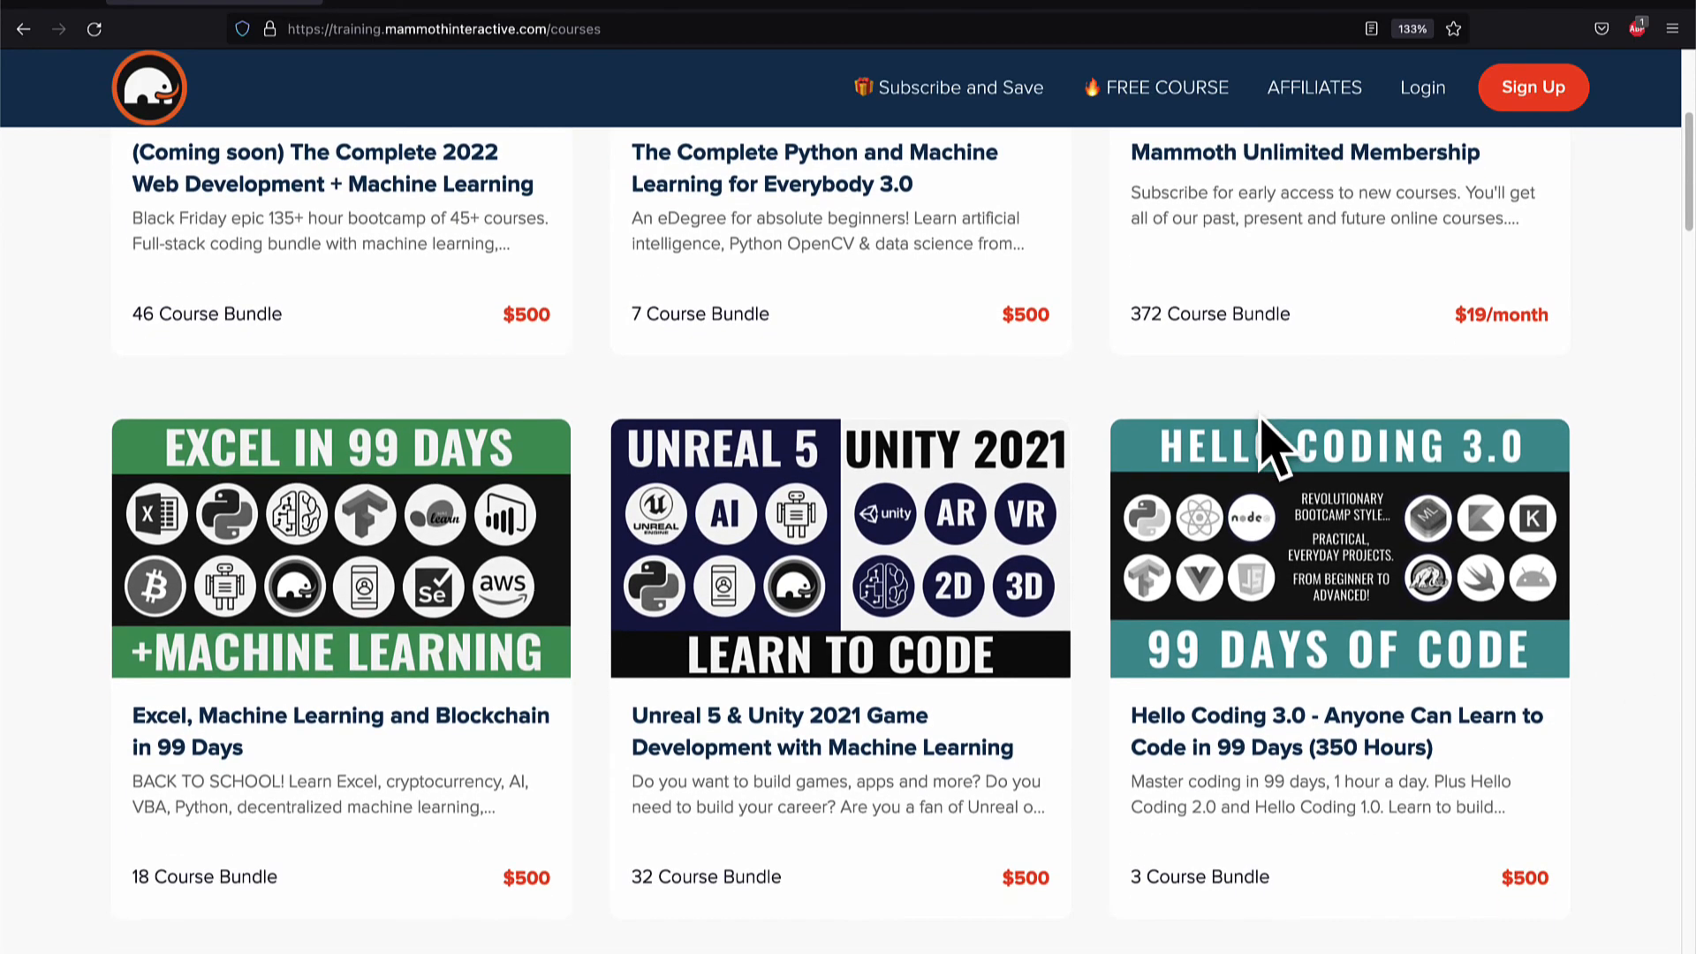